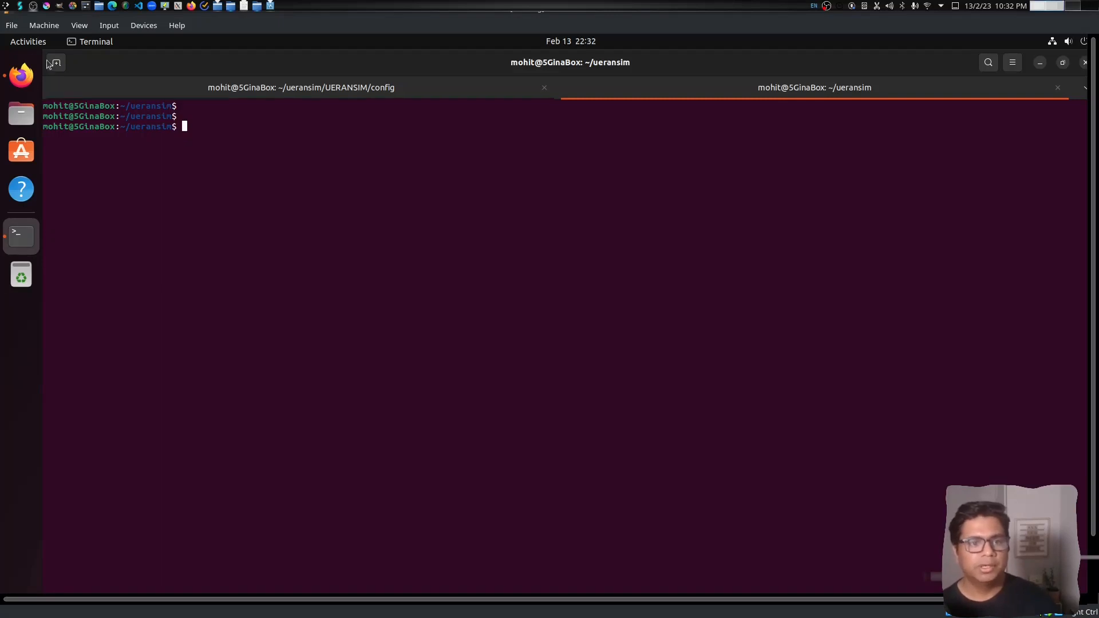
- Review the louisroyer/RLS-wireshark-dissector README and copy its clone URL from the Code button
left_click(20, 76)
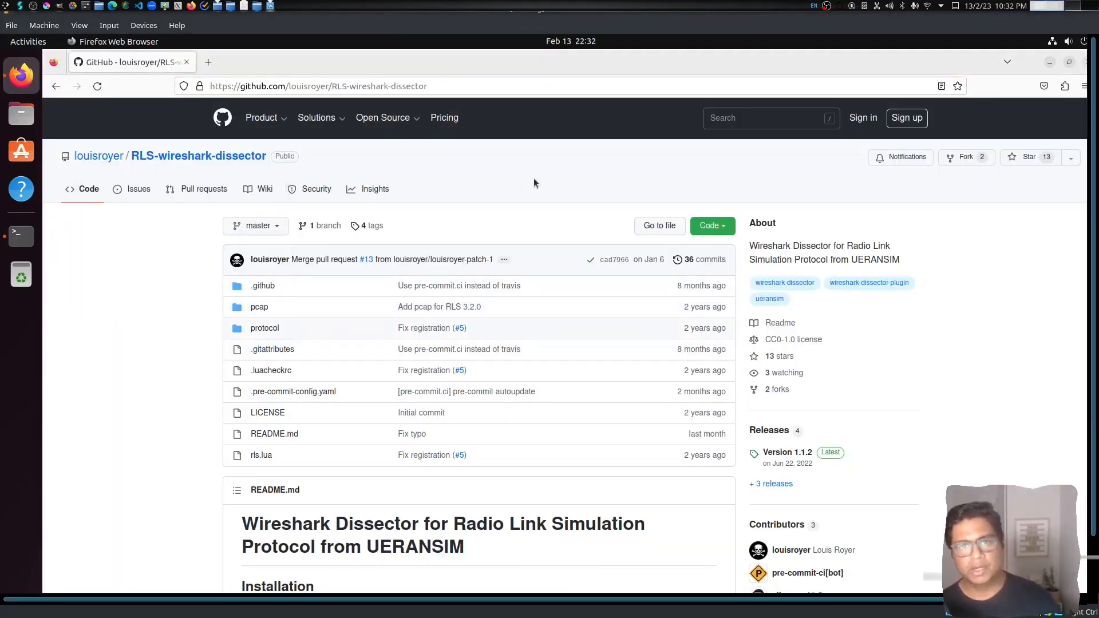
scroll("down", 3)
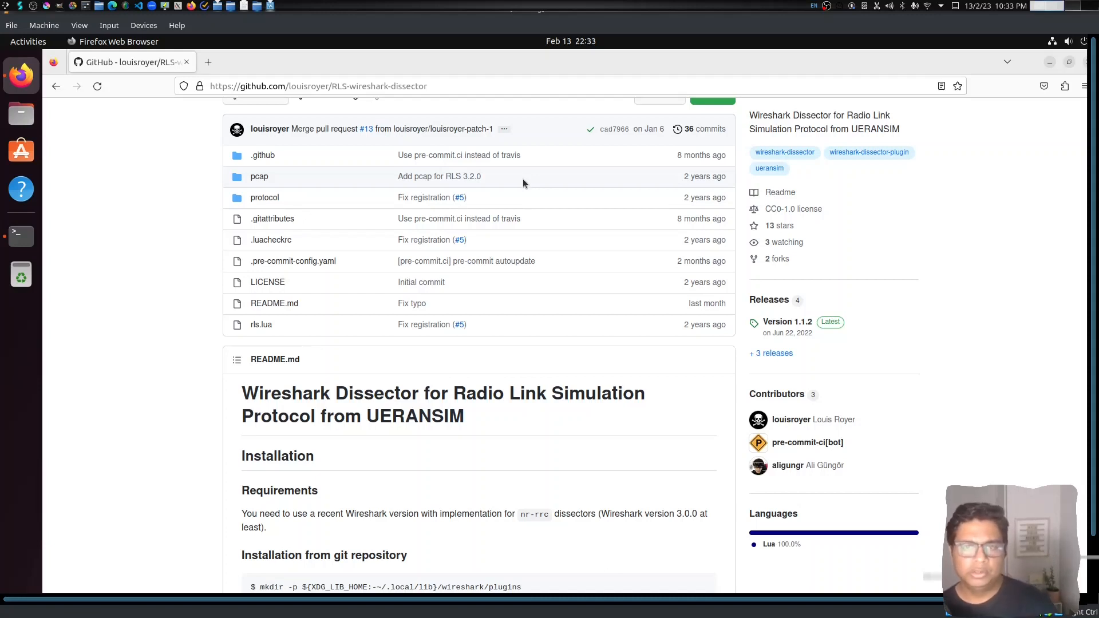
mouse_move(440, 130)
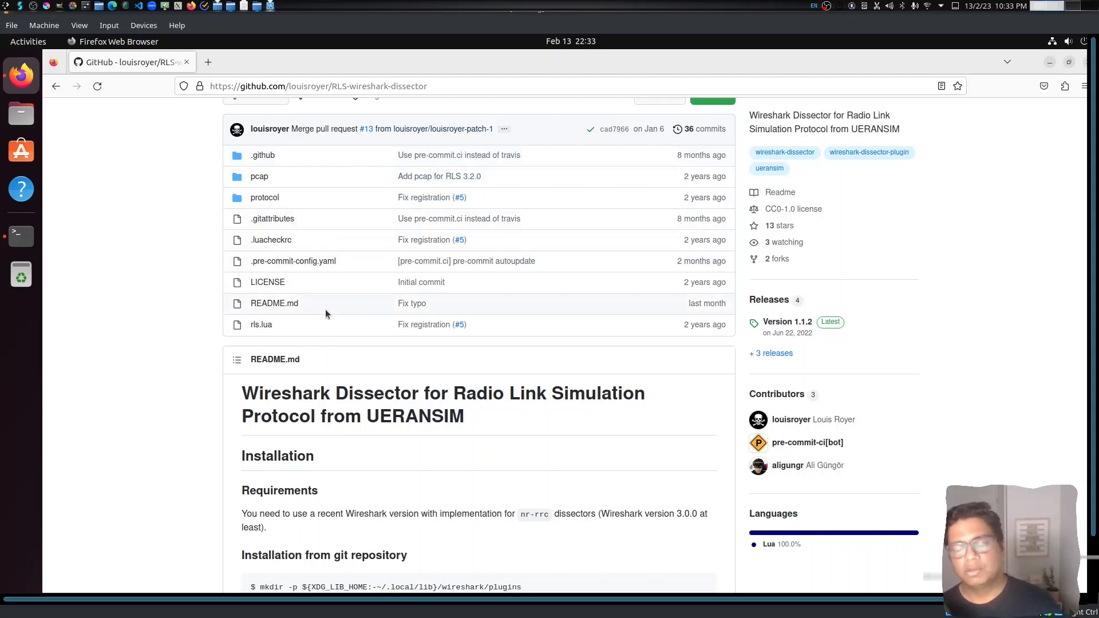
mouse_move(160, 254)
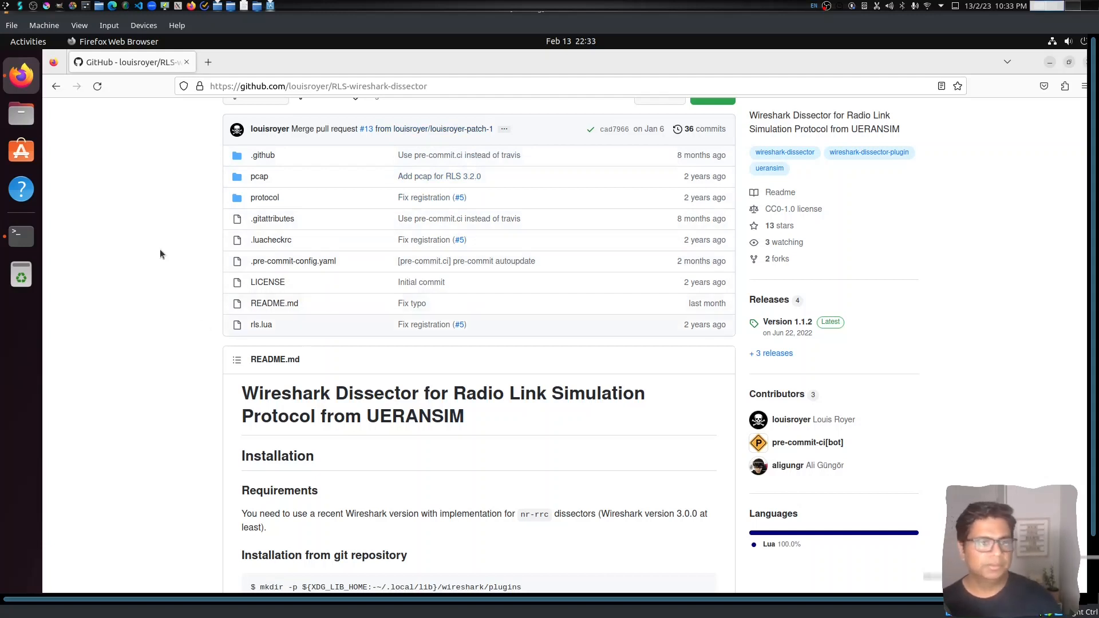
mouse_move(671, 152)
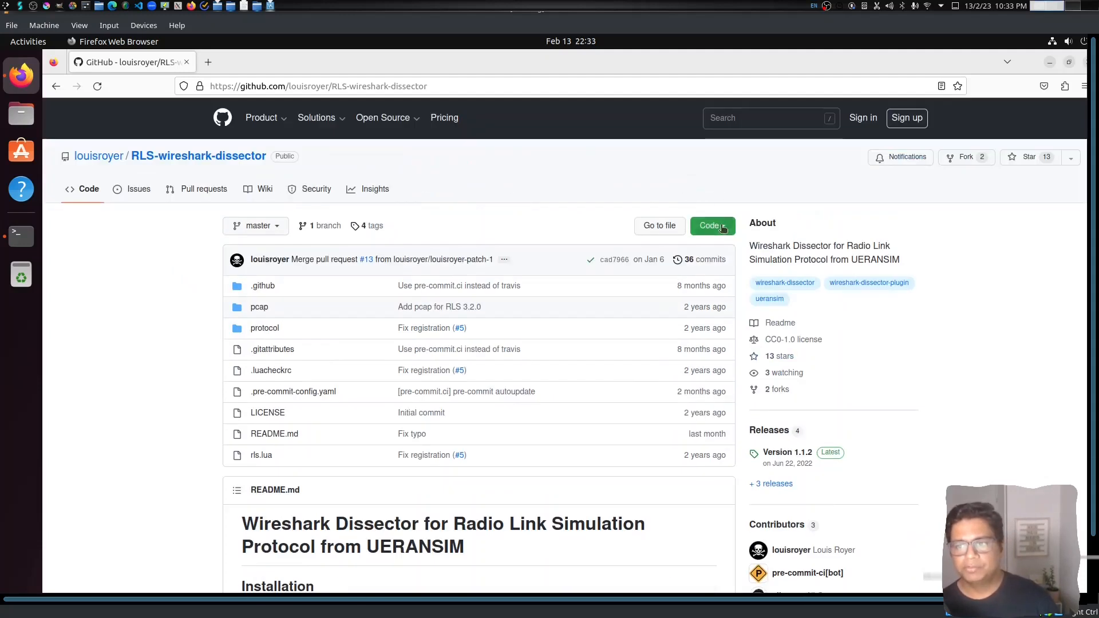
left_click(711, 225)
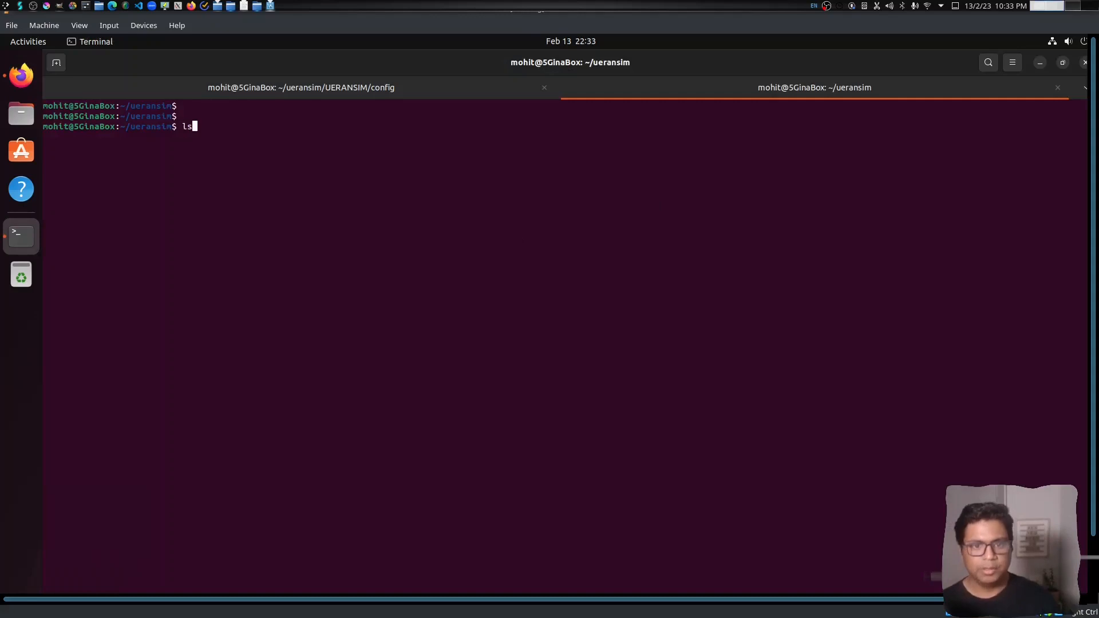
type("git c")
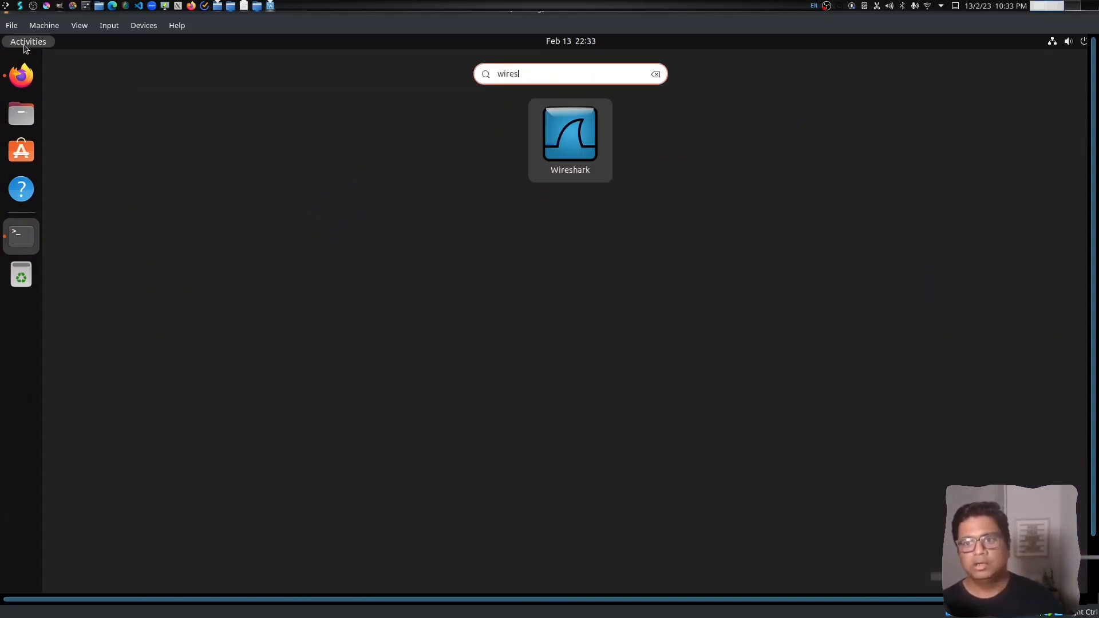
- Launch Wireshark and show the Plugins list in Help > About Wireshark
left_click(610, 153)
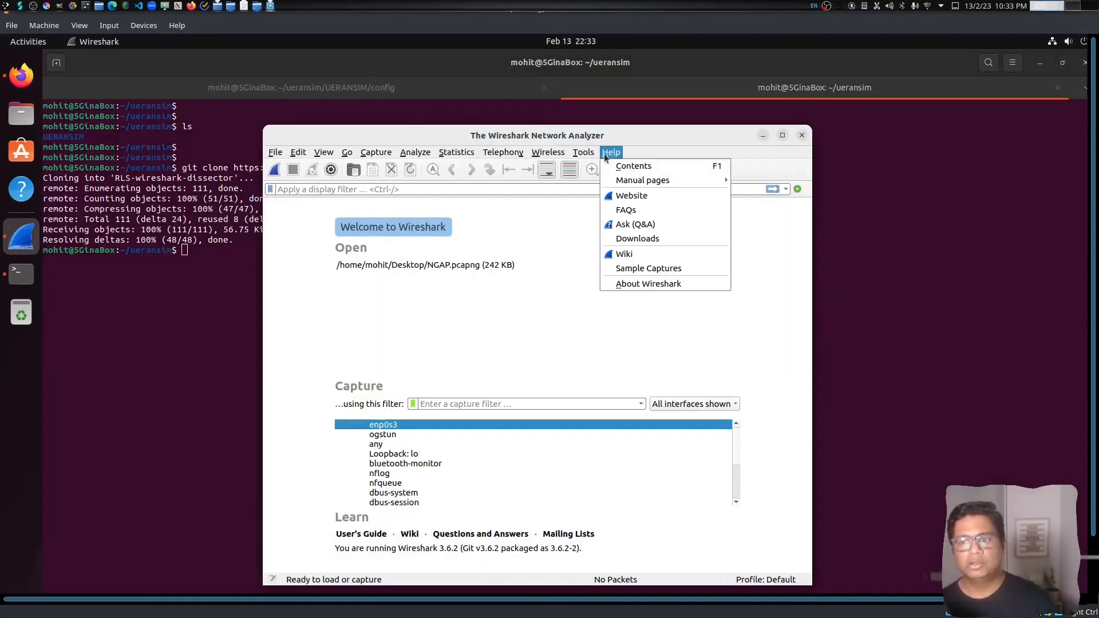
left_click(648, 283)
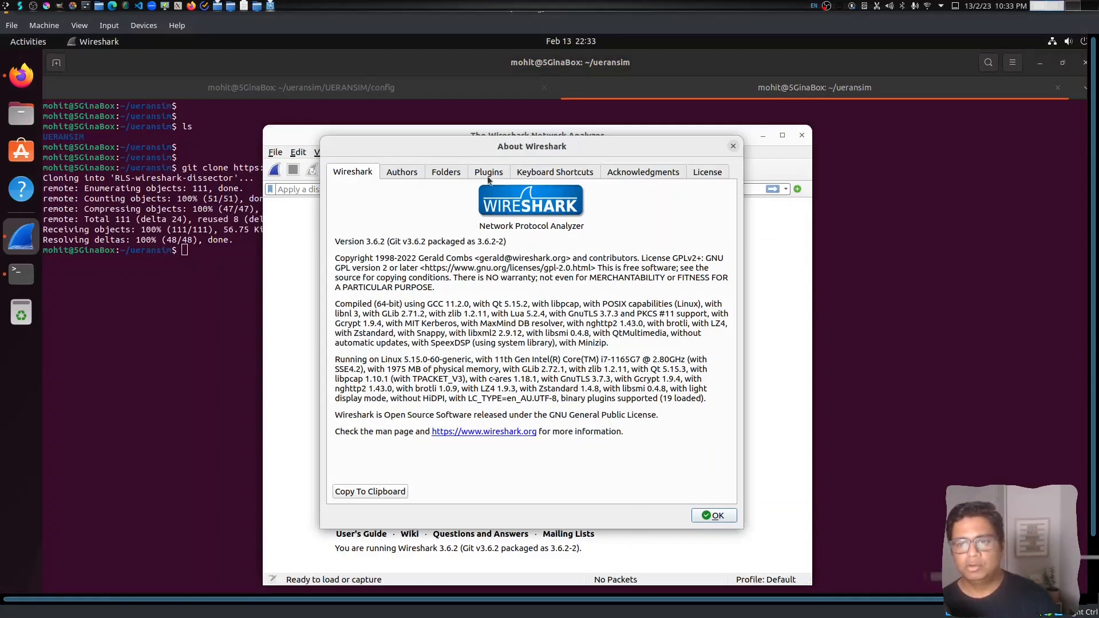
left_click(489, 172)
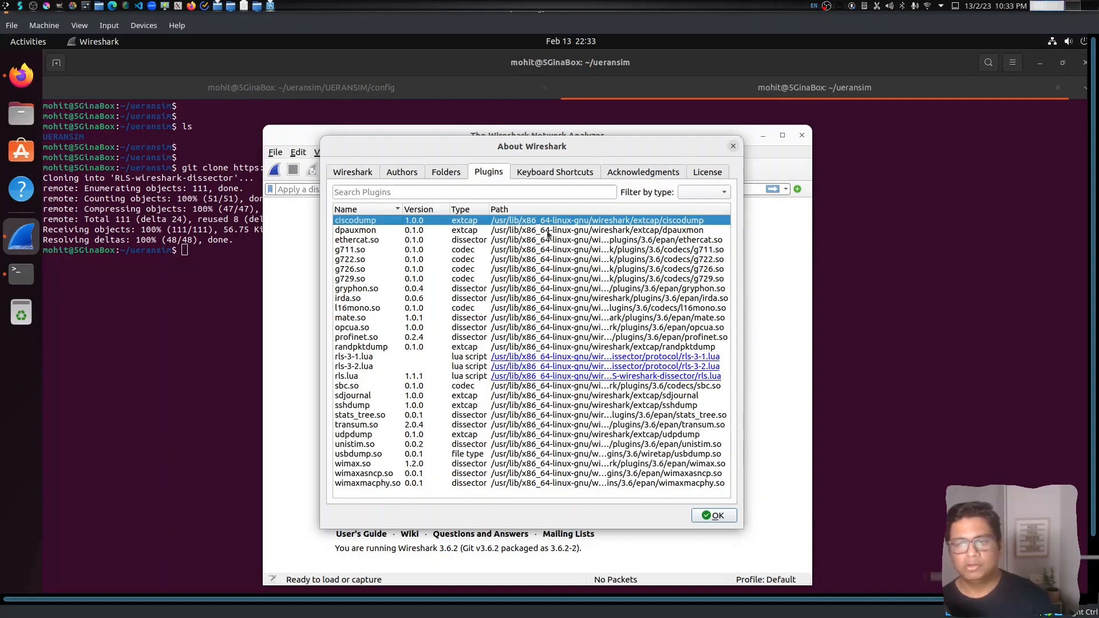
mouse_move(605, 230)
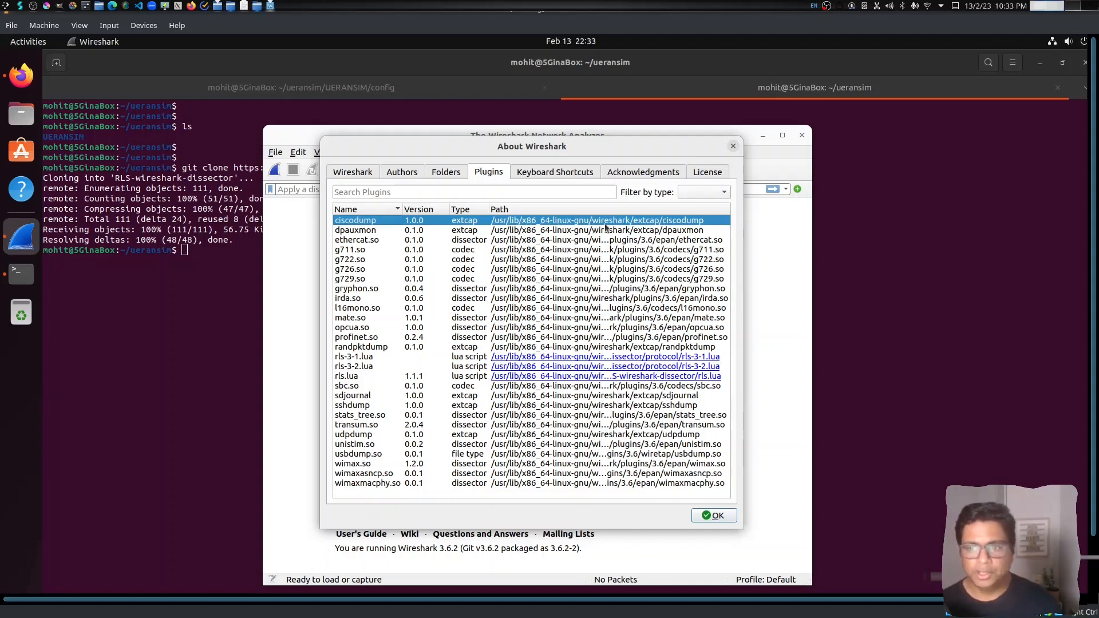
- Change directory to /usr/lib/x86_64-linux-gnu/wireshark/plugins
left_click(713, 515)
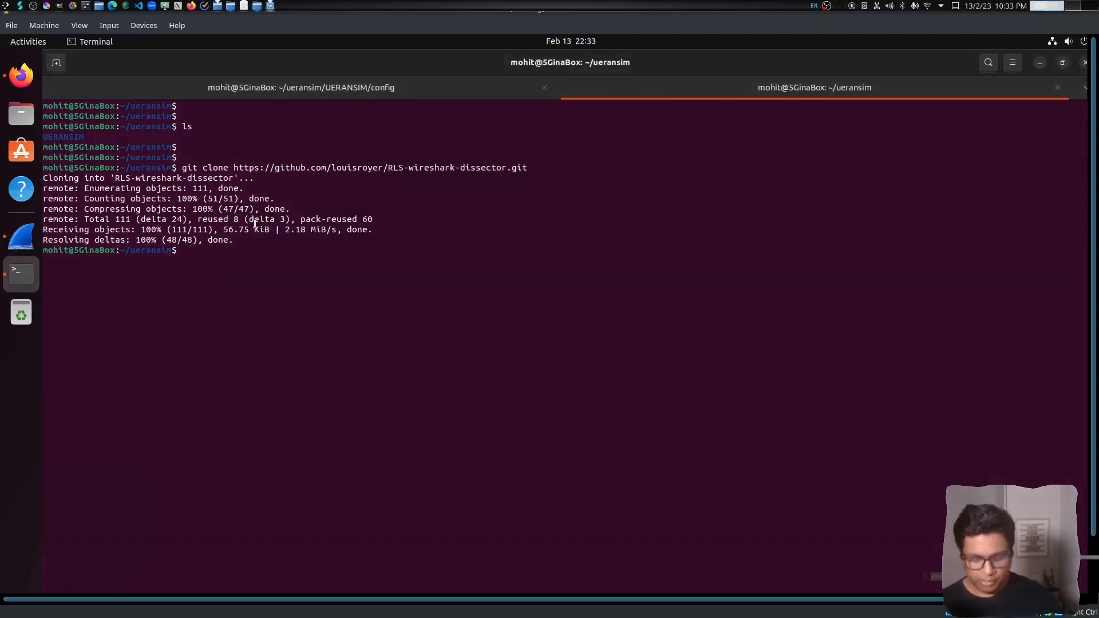
type("cd /usr/liu")
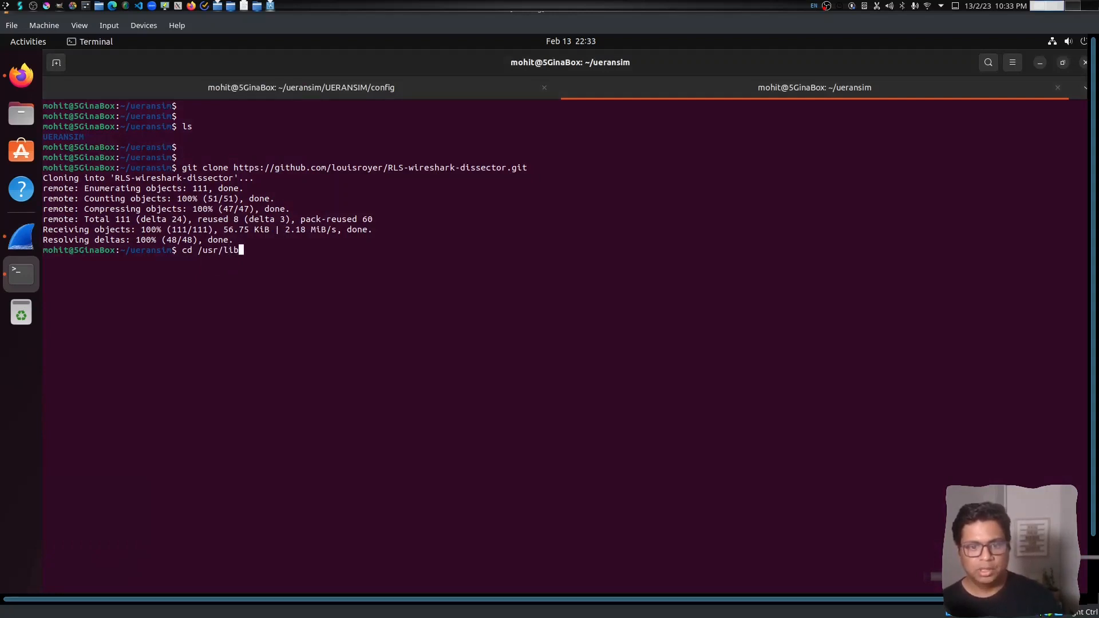
type("x8")
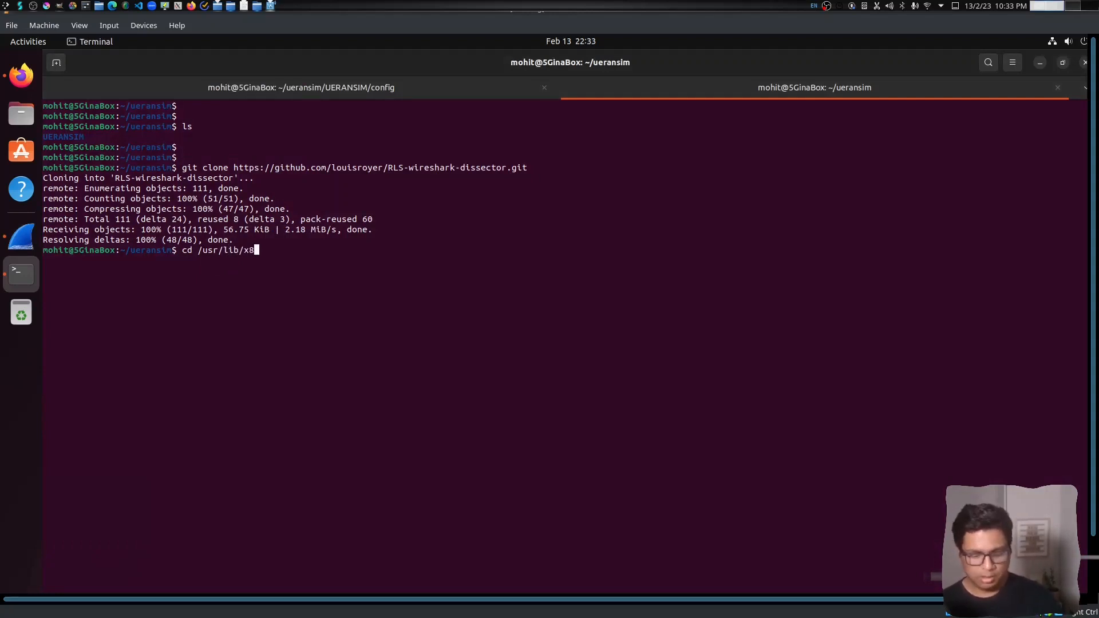
type("6_64-linux-gnu/win")
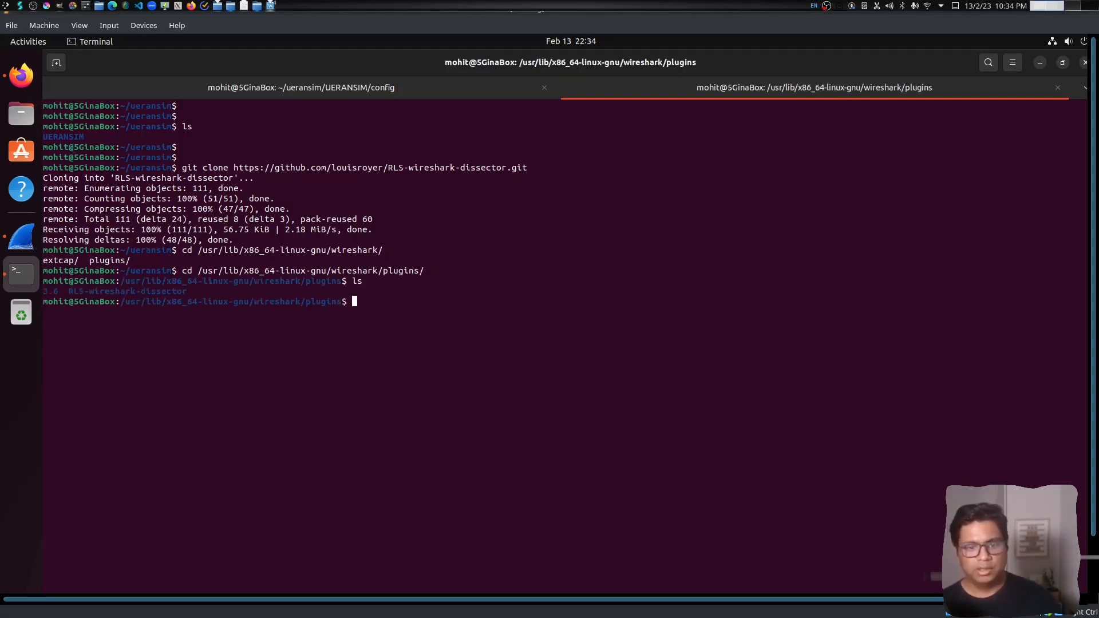
- Copy ~/ueransim/RLS-wireshark-dissector/ into the plugins folder with sudo and confirm it with ls -lrt
type("cp -R")
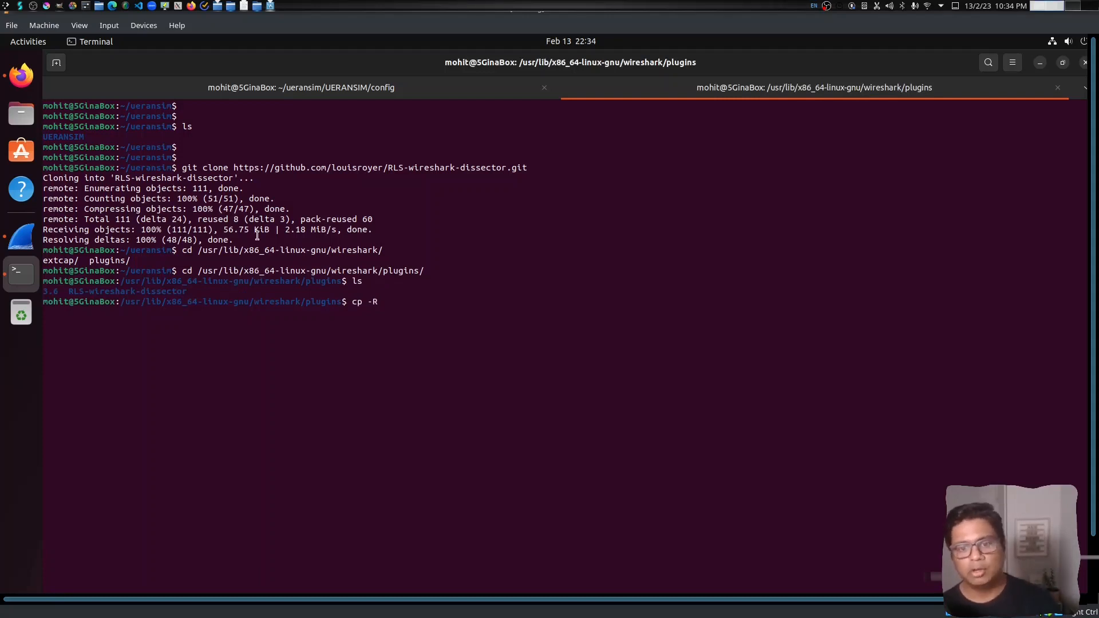
type("~/ueransim/")
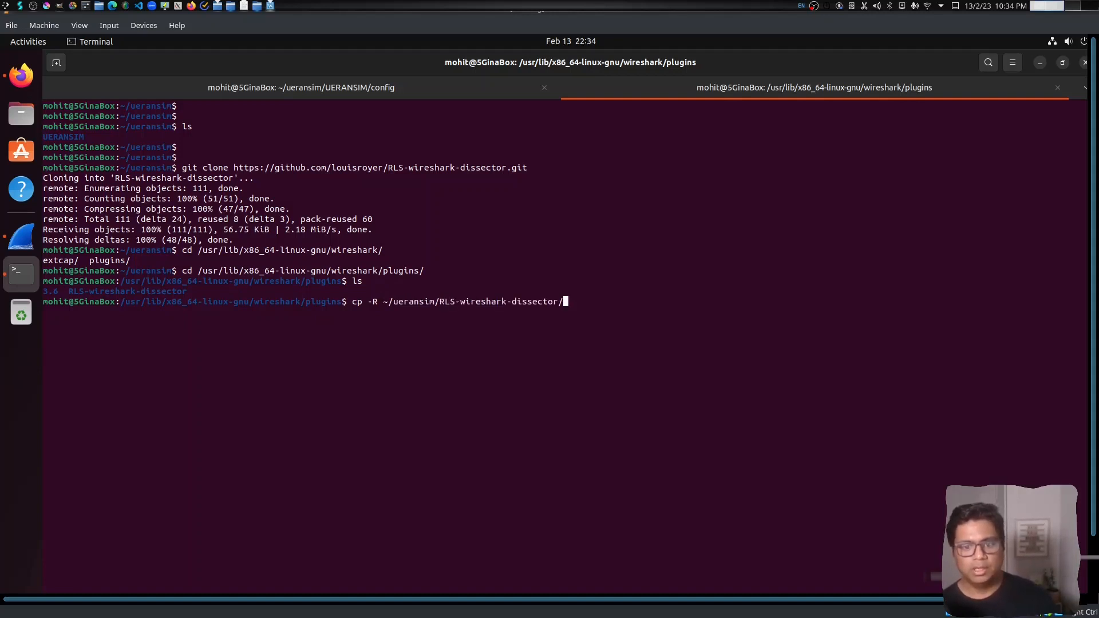
type("RLS-wireshark-dissector/")
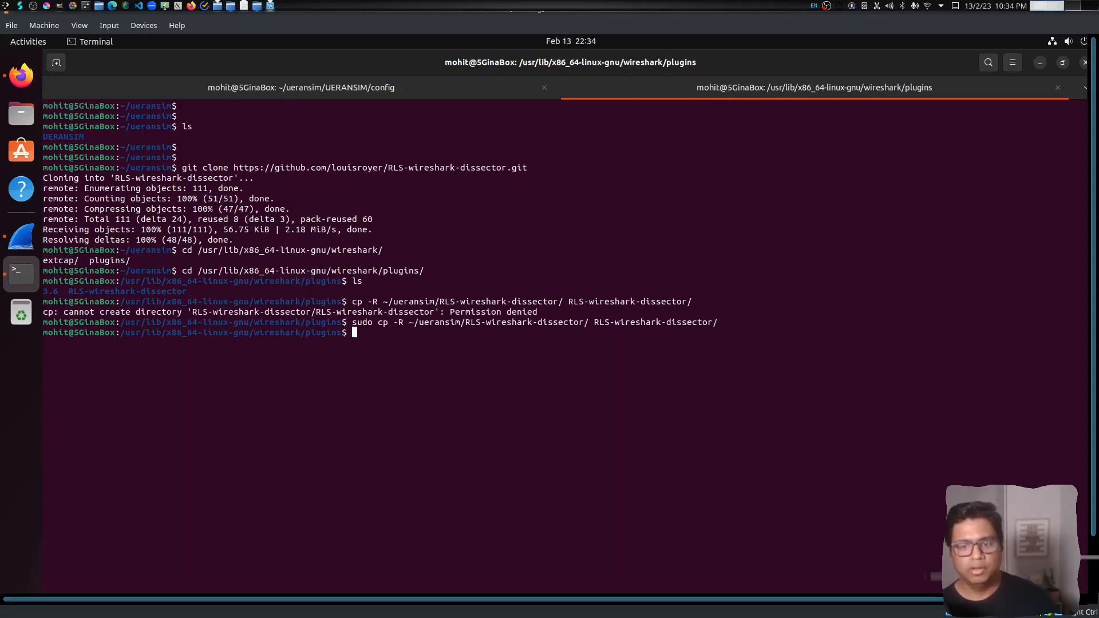
type("ls -lrt")
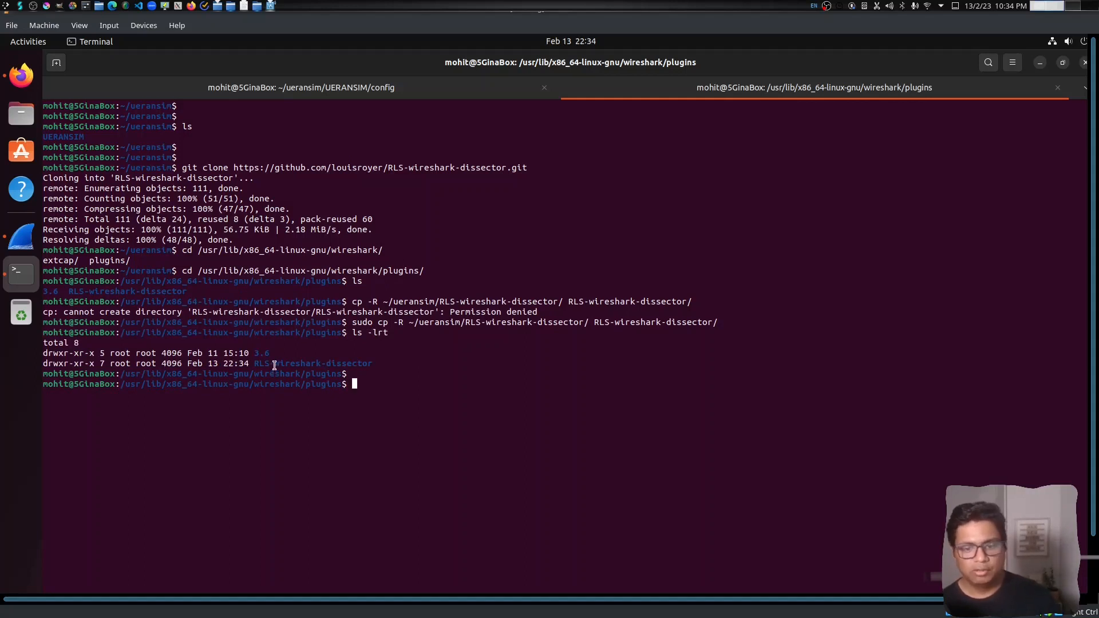
double_click(312, 363)
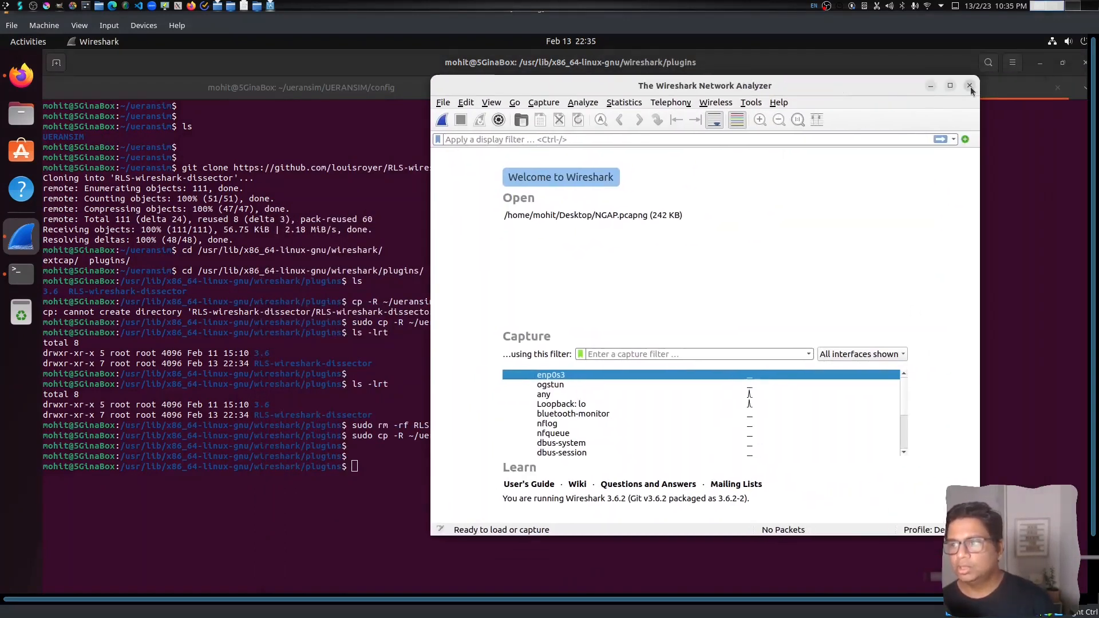
- Close the relaunched Wireshark window
left_click(970, 86)
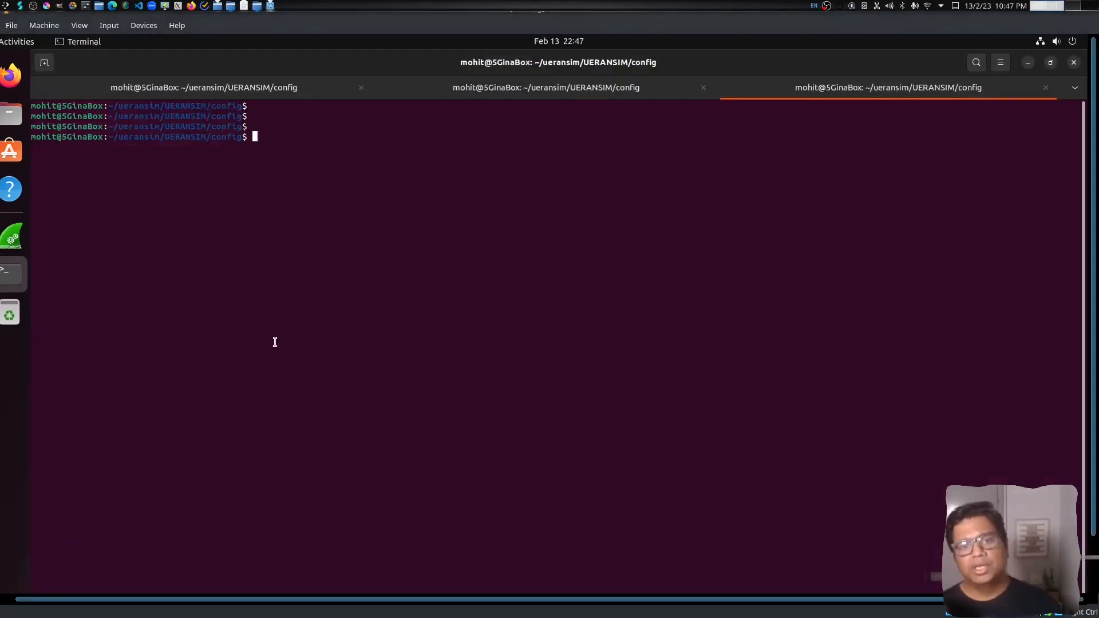
- List the config folder and run gedit ue1.yaml & and gedit gnb1.yaml & as background jobs
type("ls")
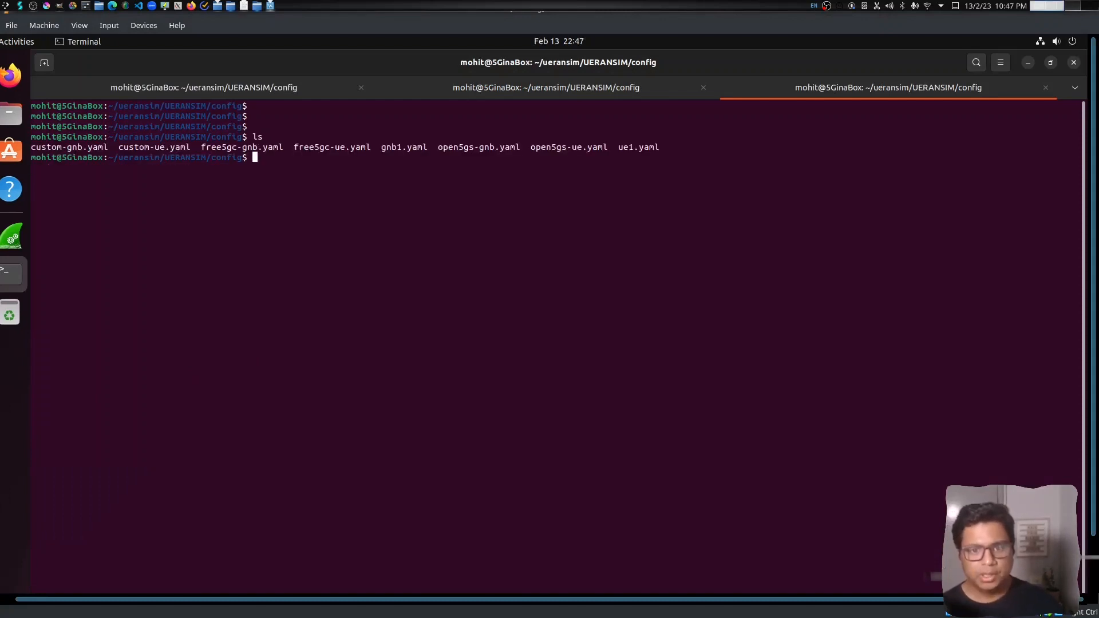
type("gedit ue1")
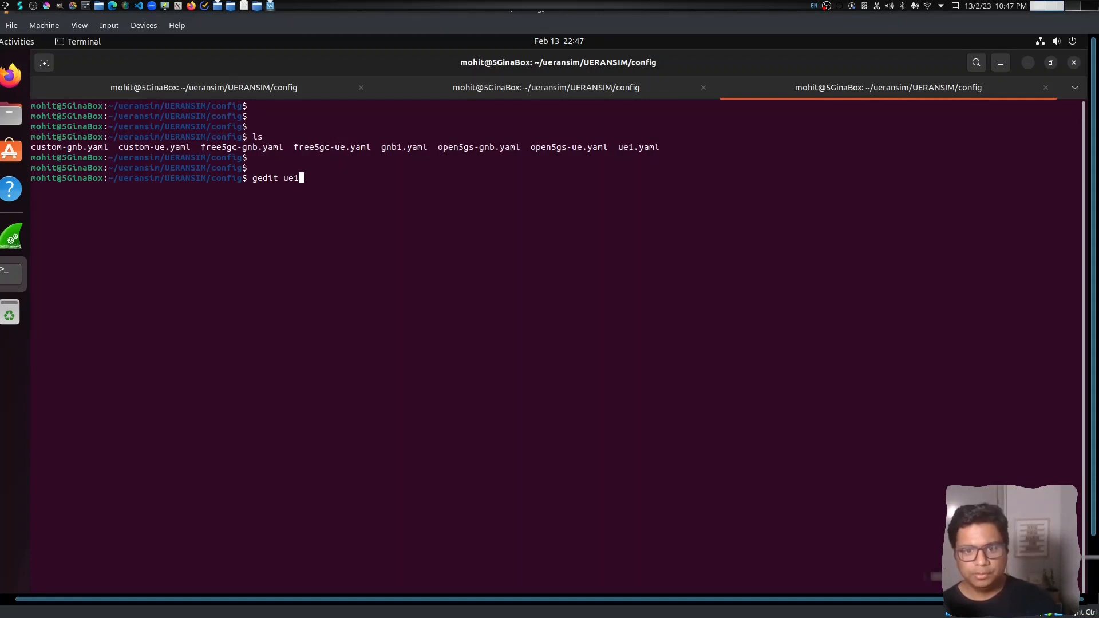
type(".yaml")
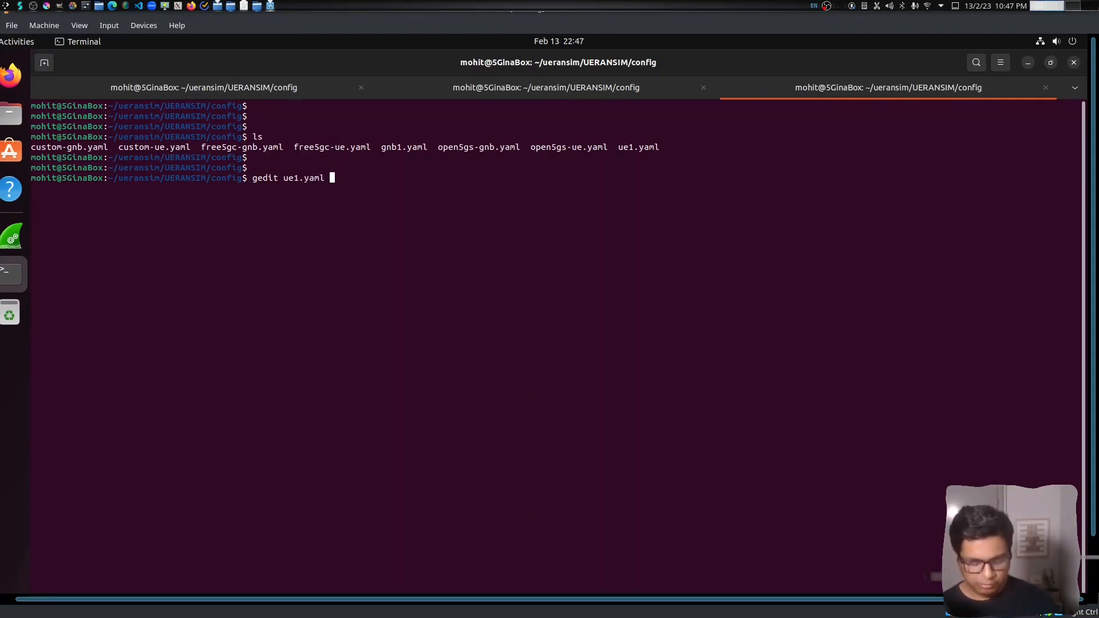
type("&")
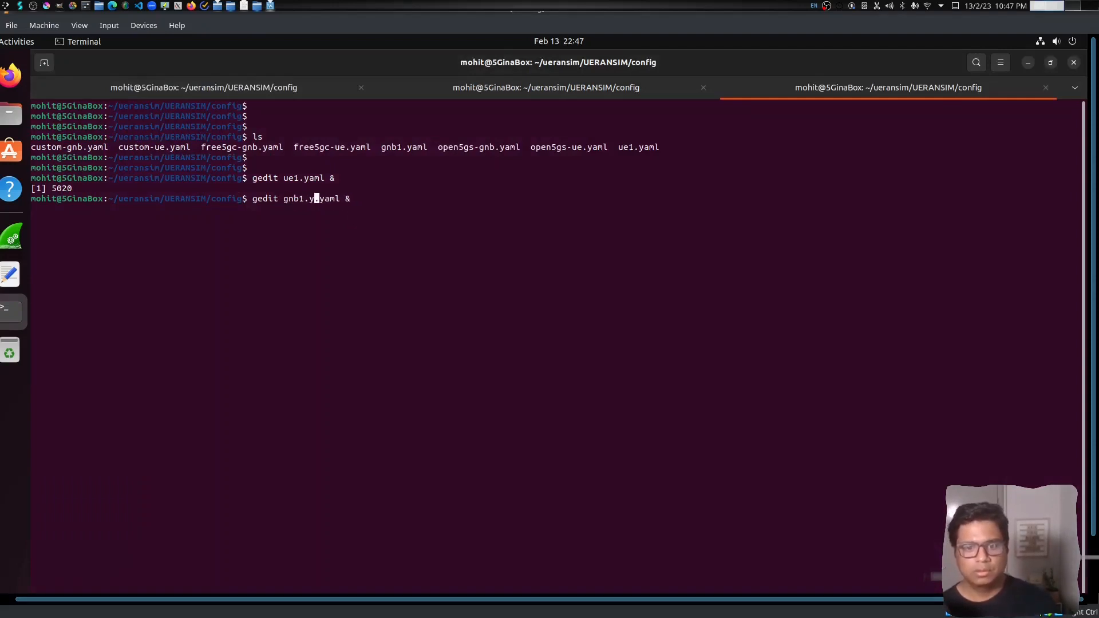
key("Return")
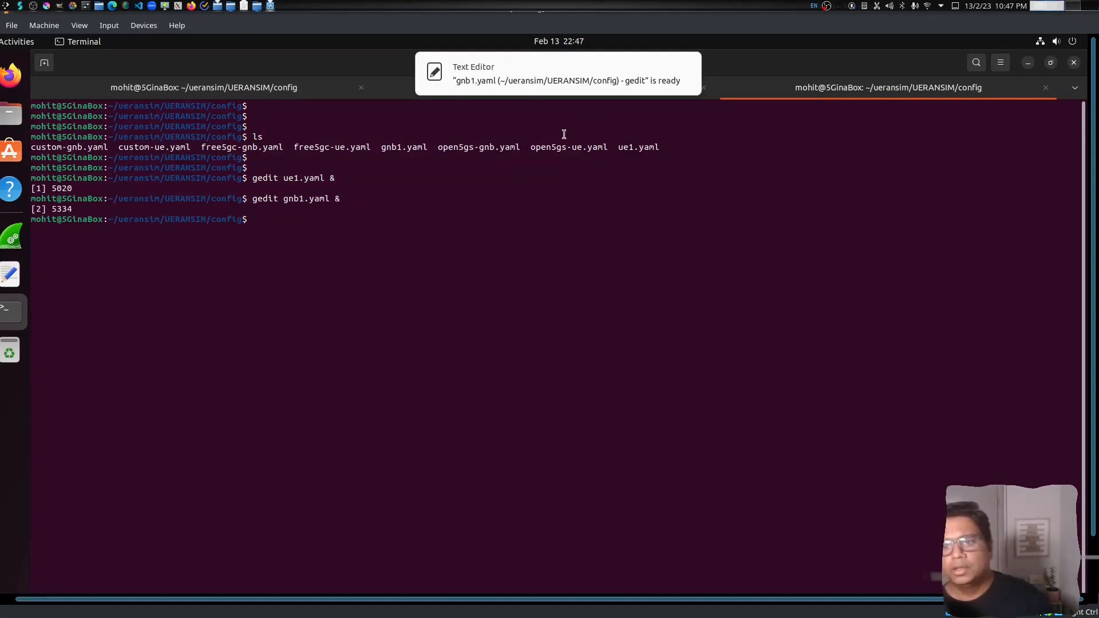
- Compare ue1.yaml and gnb1.yaml to confirm both use MCC 999 and MNC 70
left_click(558, 74)
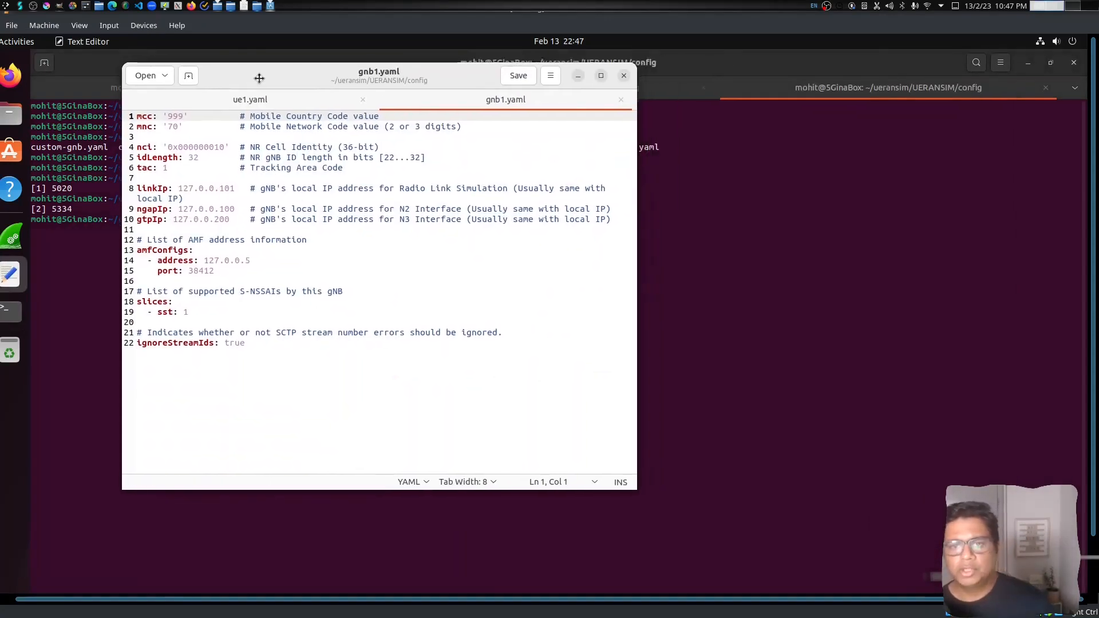
left_click(250, 99)
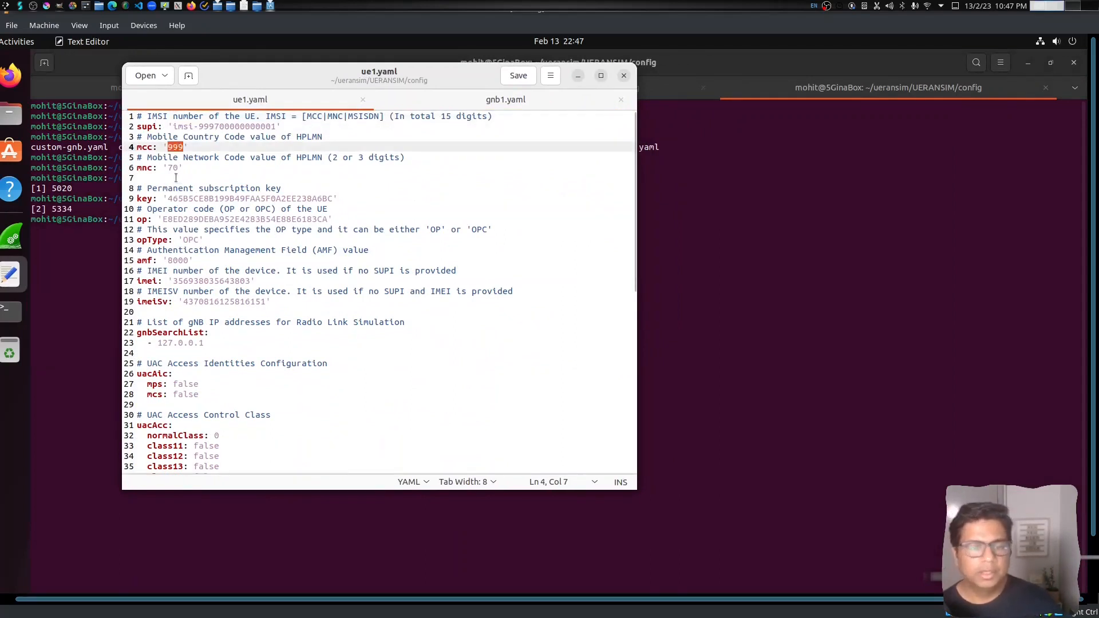
left_click(505, 98)
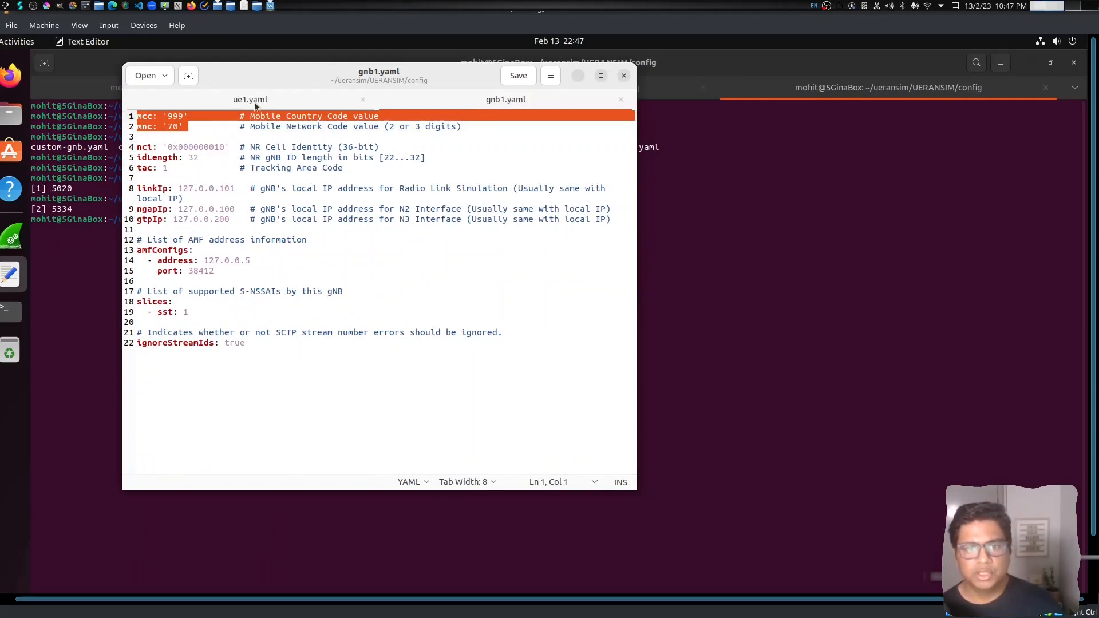
left_click(249, 98)
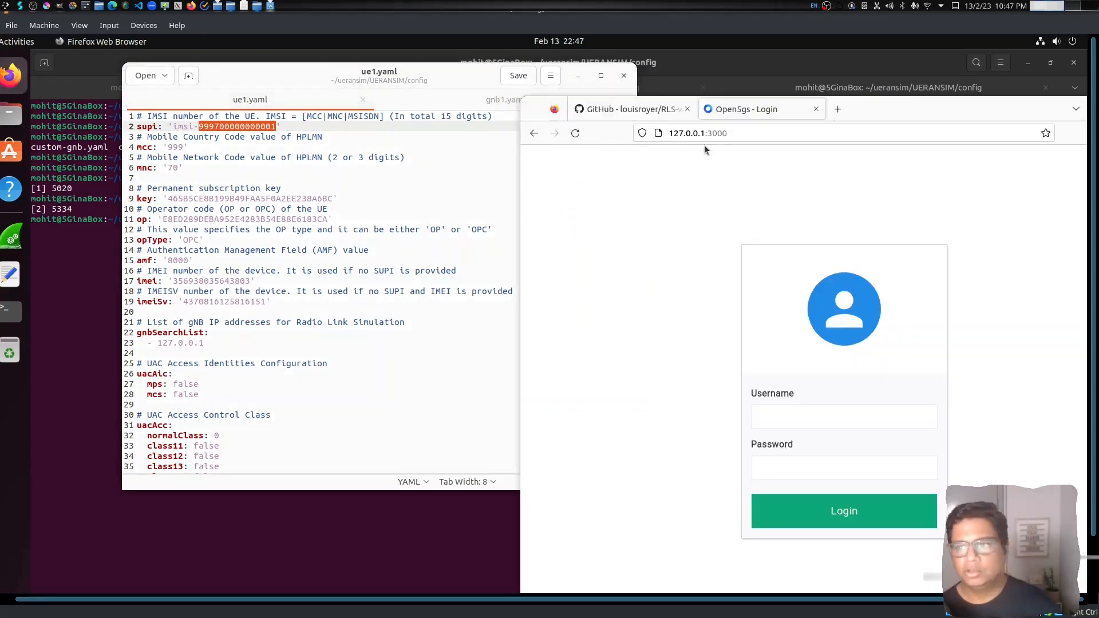
type("admin")
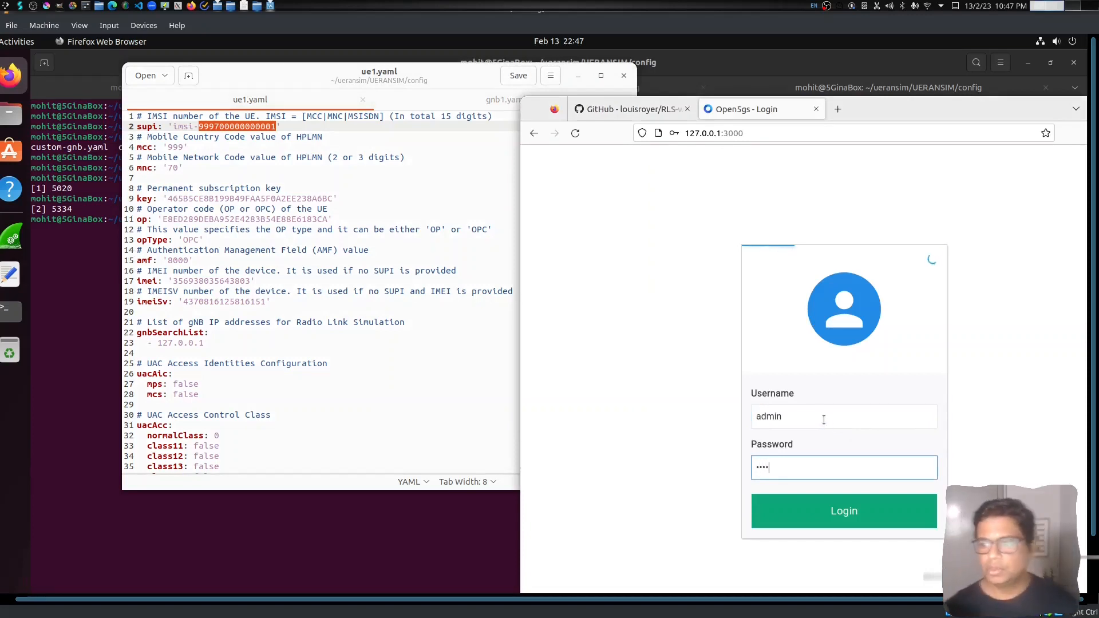
left_click(844, 511)
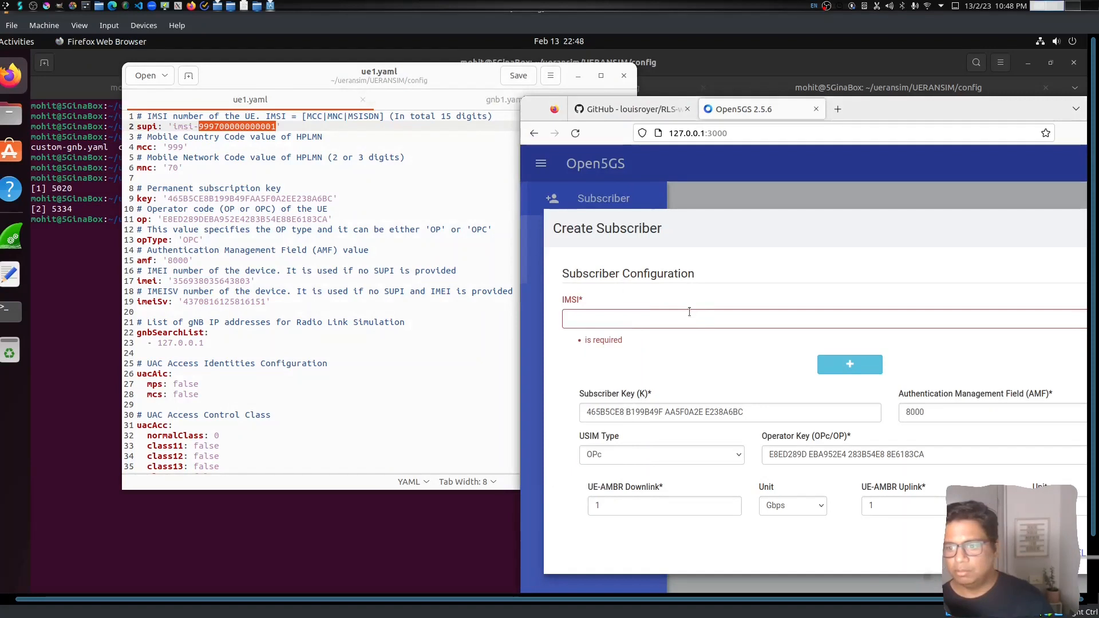
type("999700000000001")
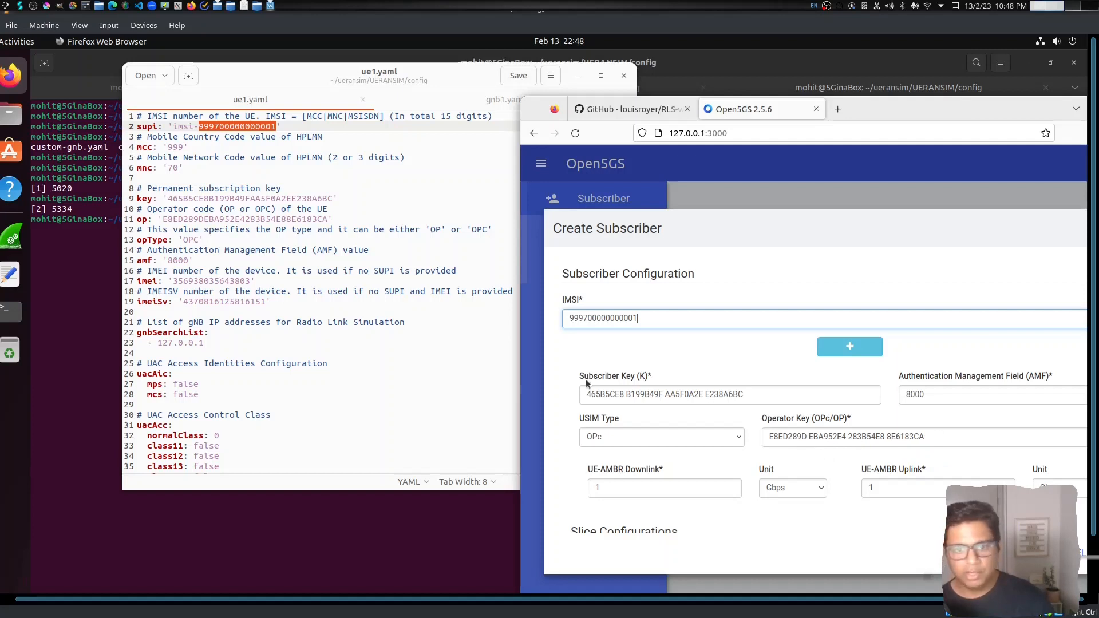
mouse_move(706, 529)
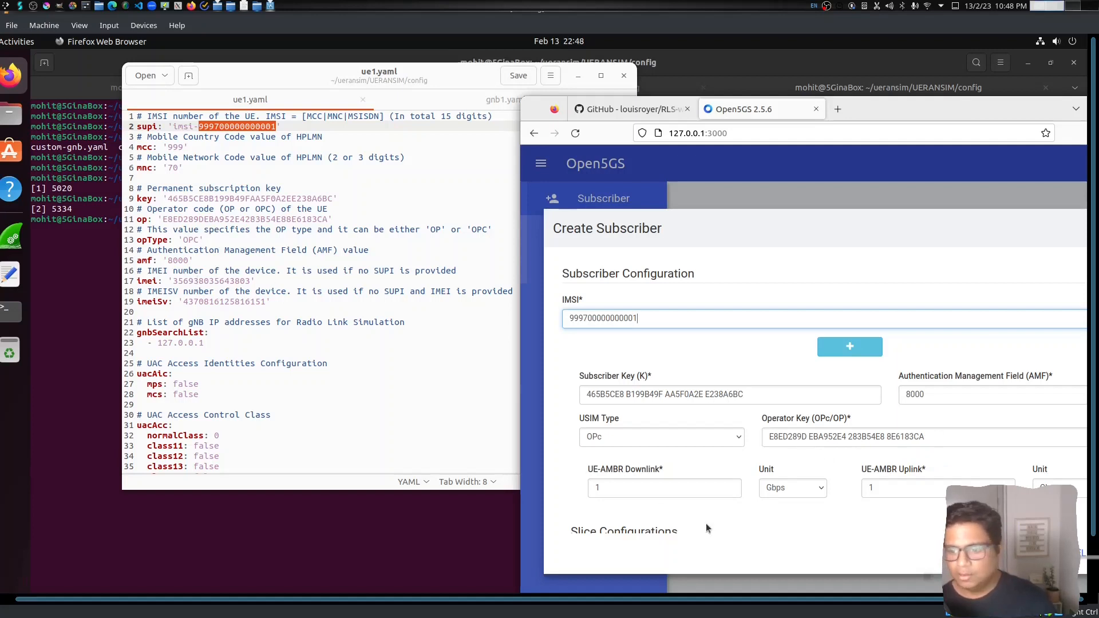
scroll("down", 3)
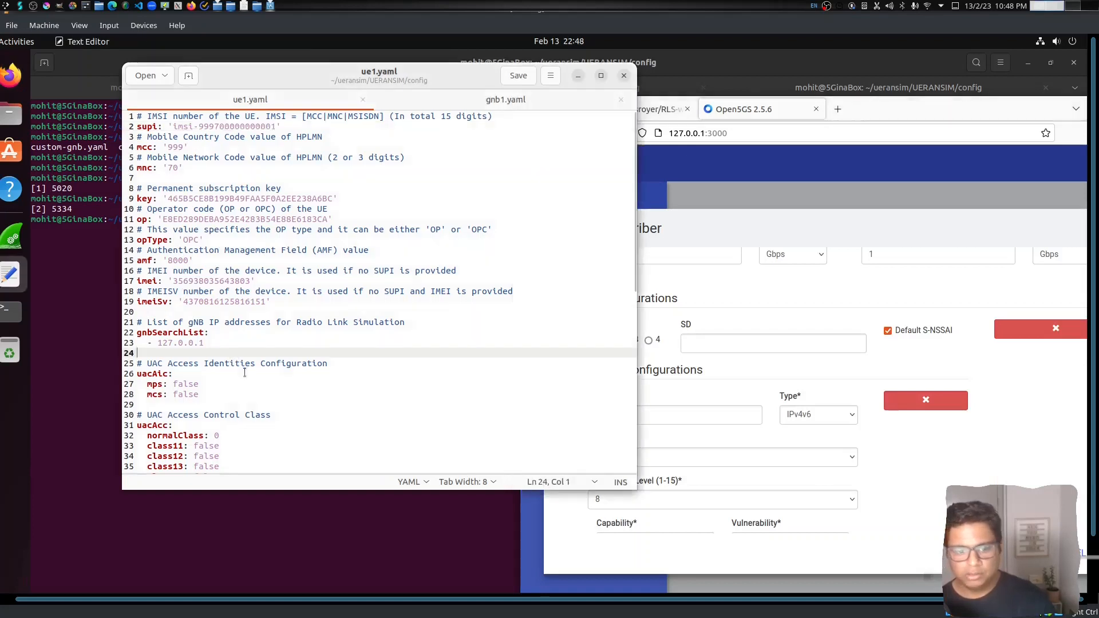
scroll("down", 3)
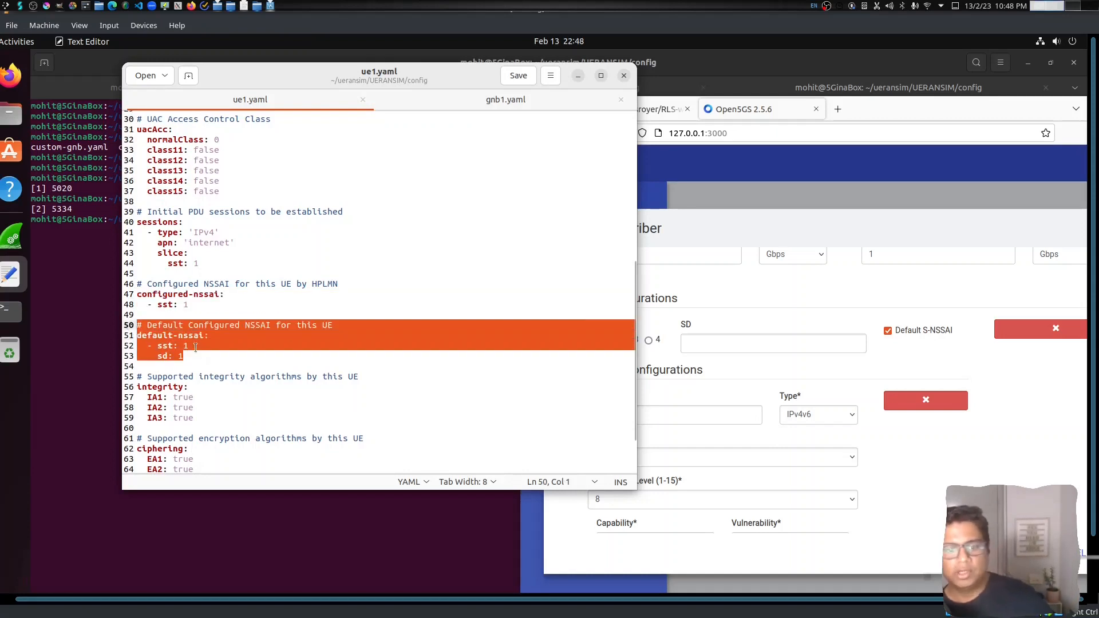
scroll("down", 3)
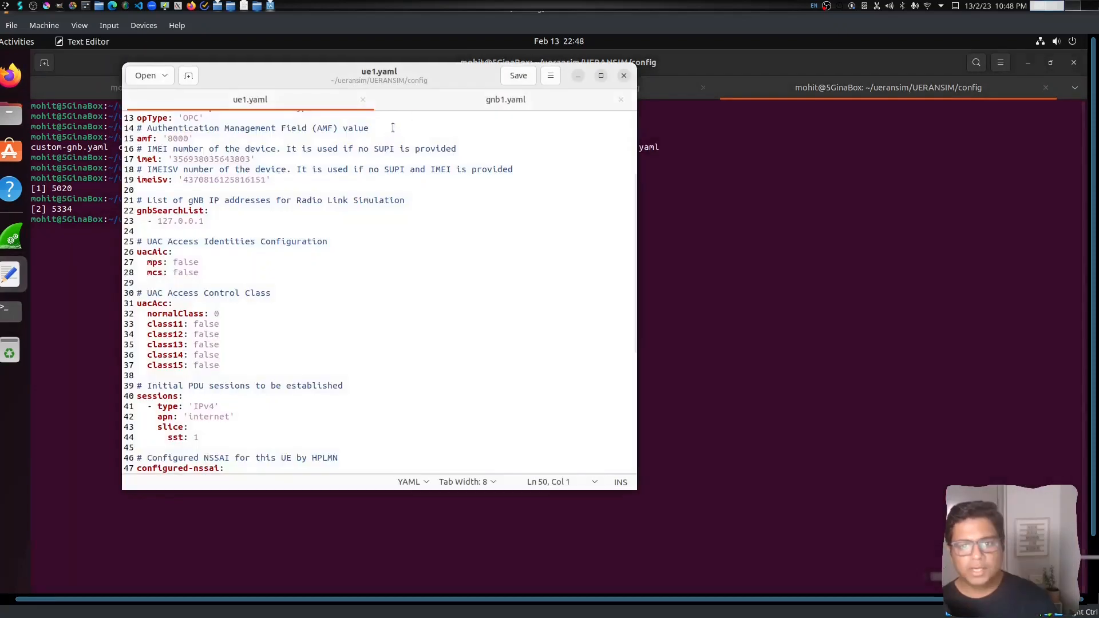
- Change ue1.yaml's gnbSearchList to 127.0.0.101 to match gnb1.yaml's linkIp
scroll("up", 3)
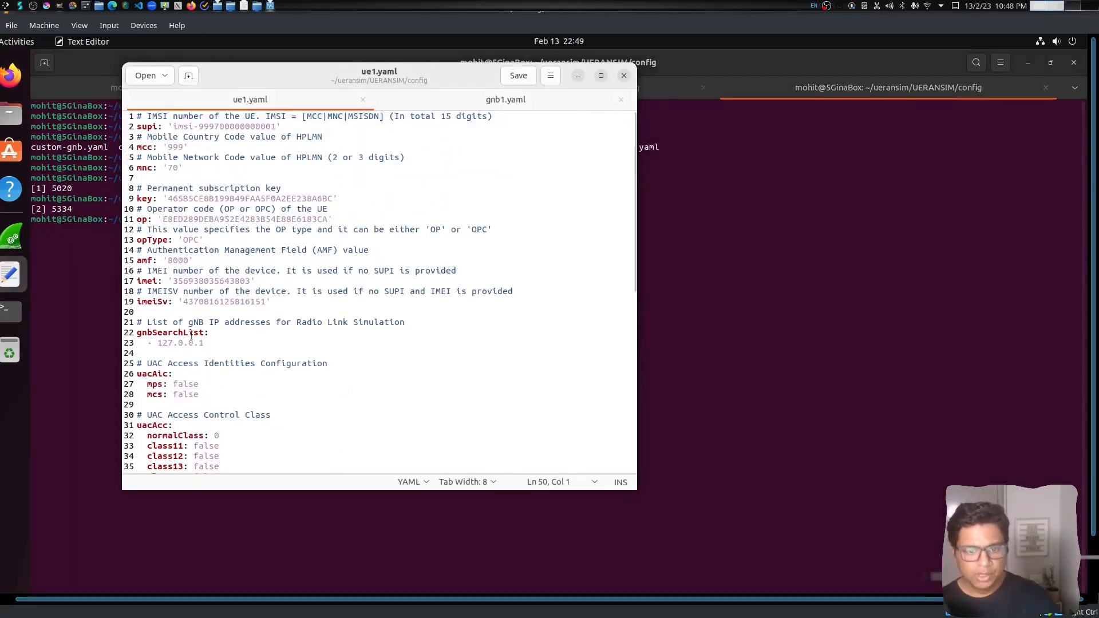
left_click_drag(137, 332, 205, 343)
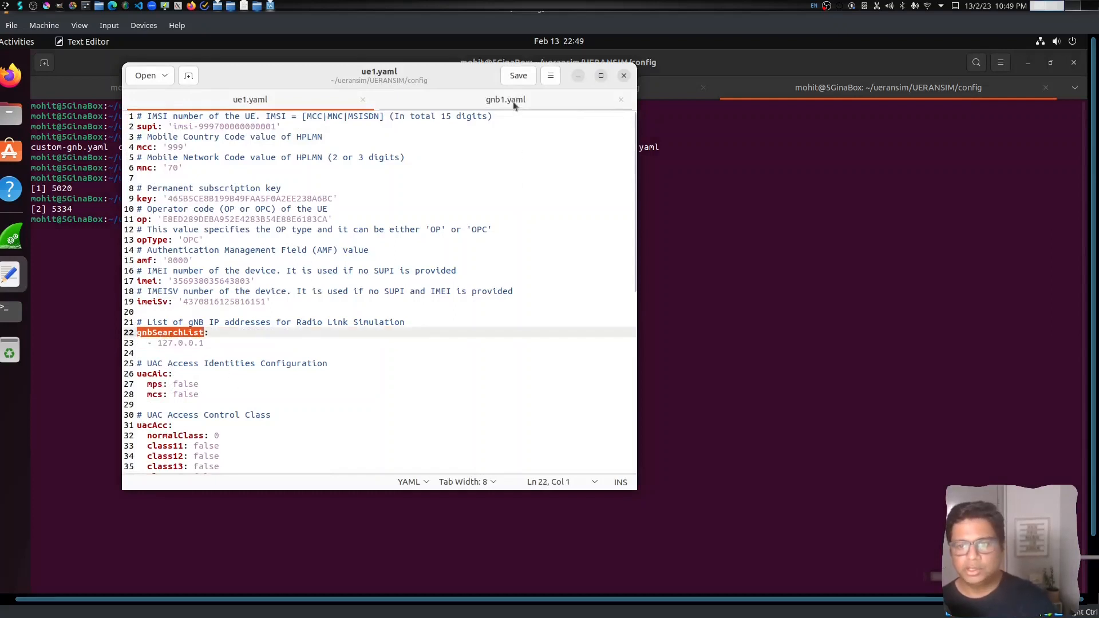
left_click(505, 99)
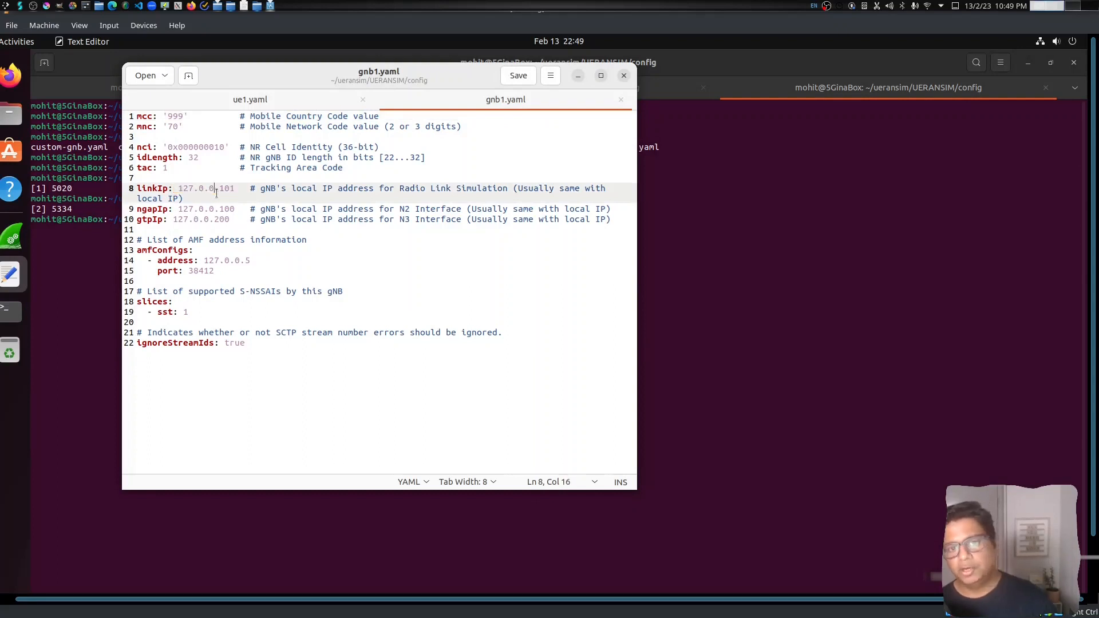
left_click(250, 99)
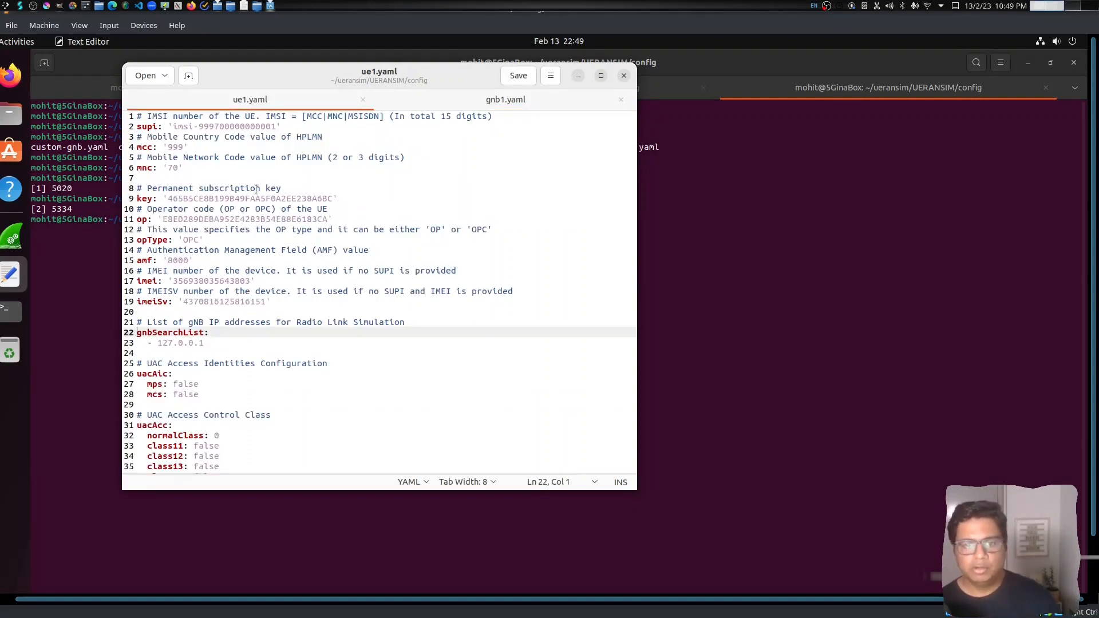
type("01")
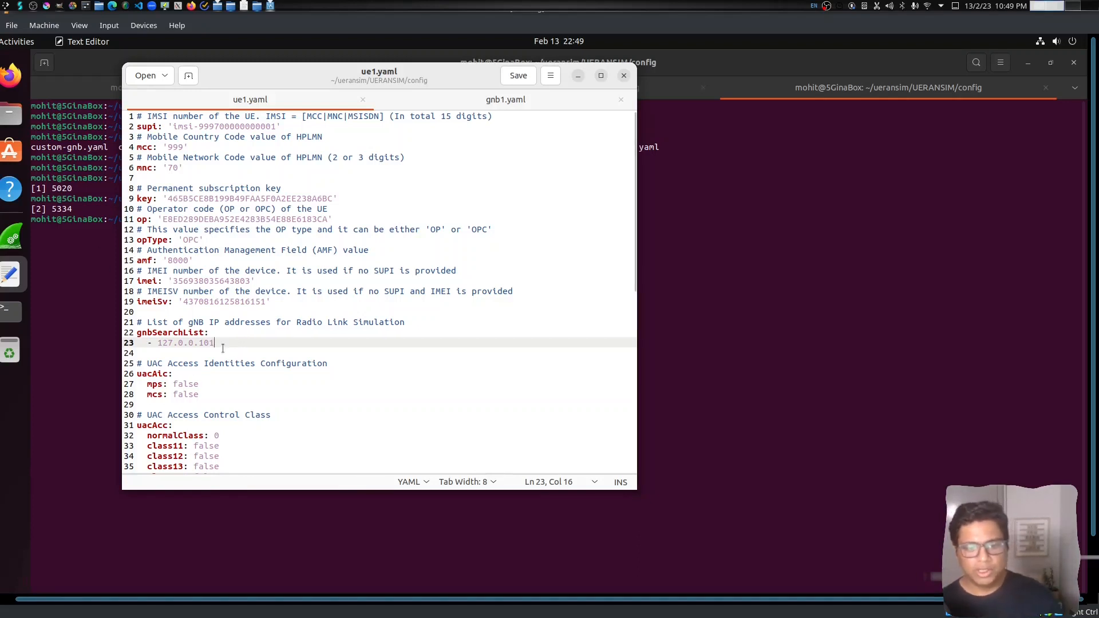
scroll("down", 3)
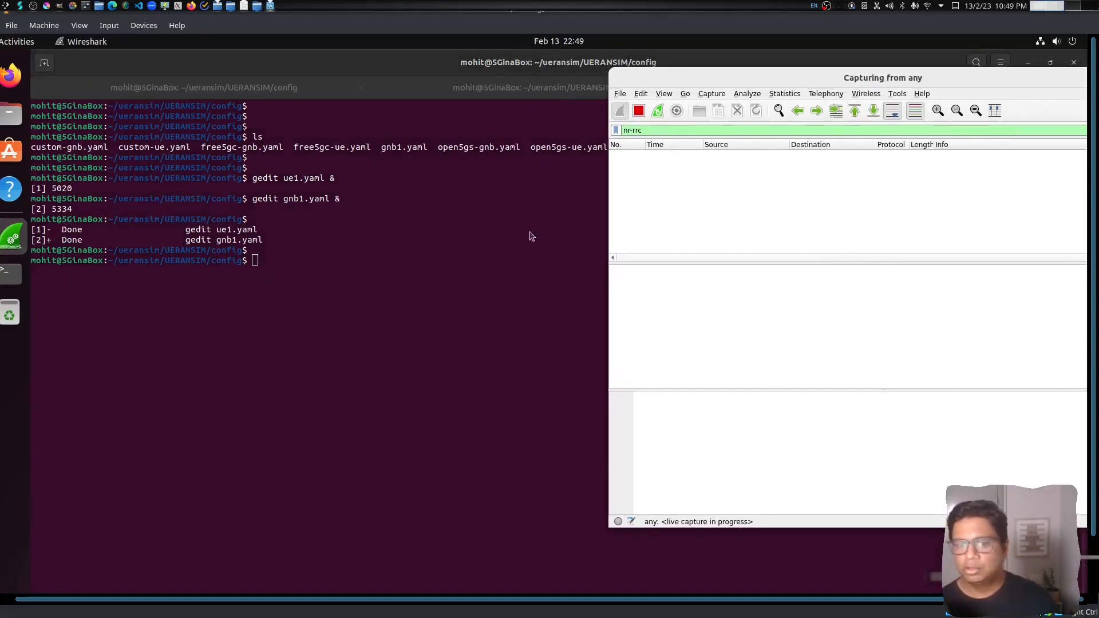
- Run ../build/nr-ue -c ue1.yaml to start the UERANSIM UE
type("../")
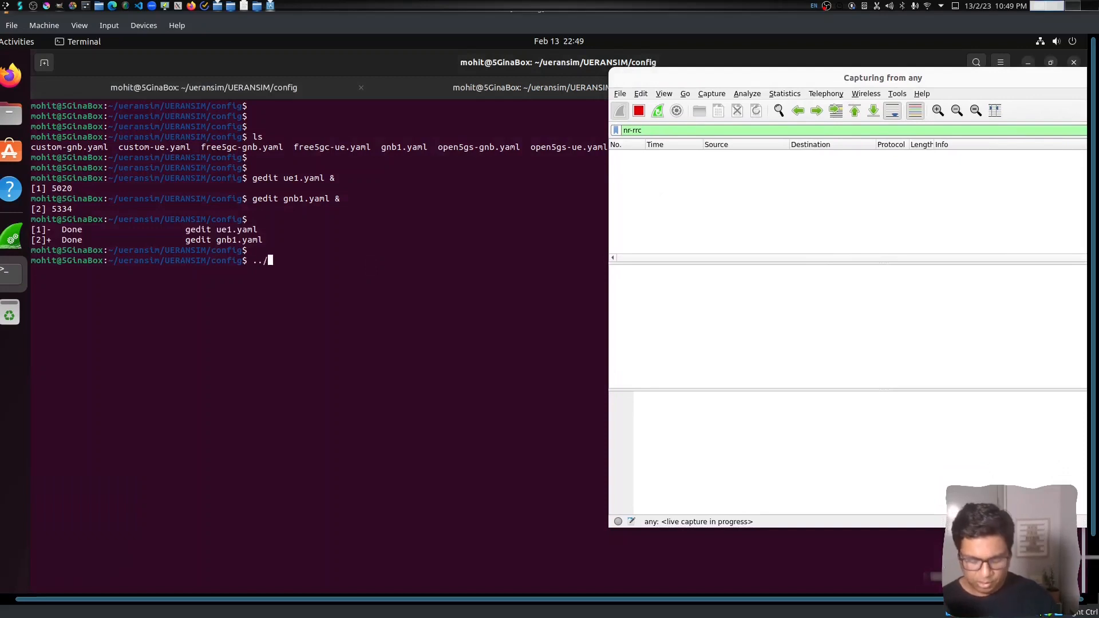
type("build/nr-ue")
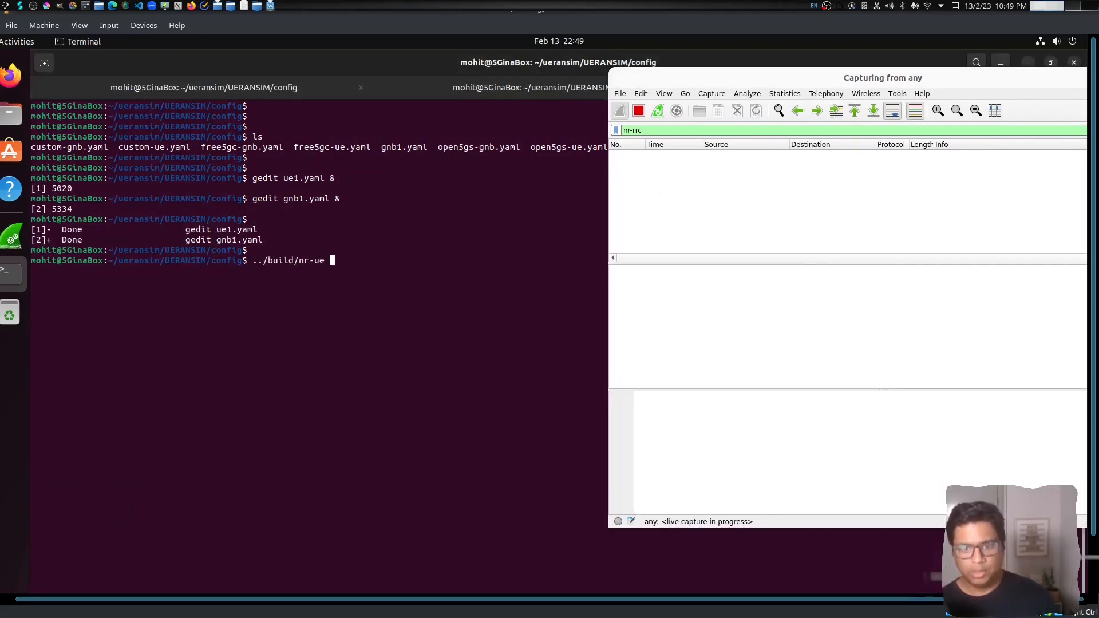
type("-c ue1.yaml")
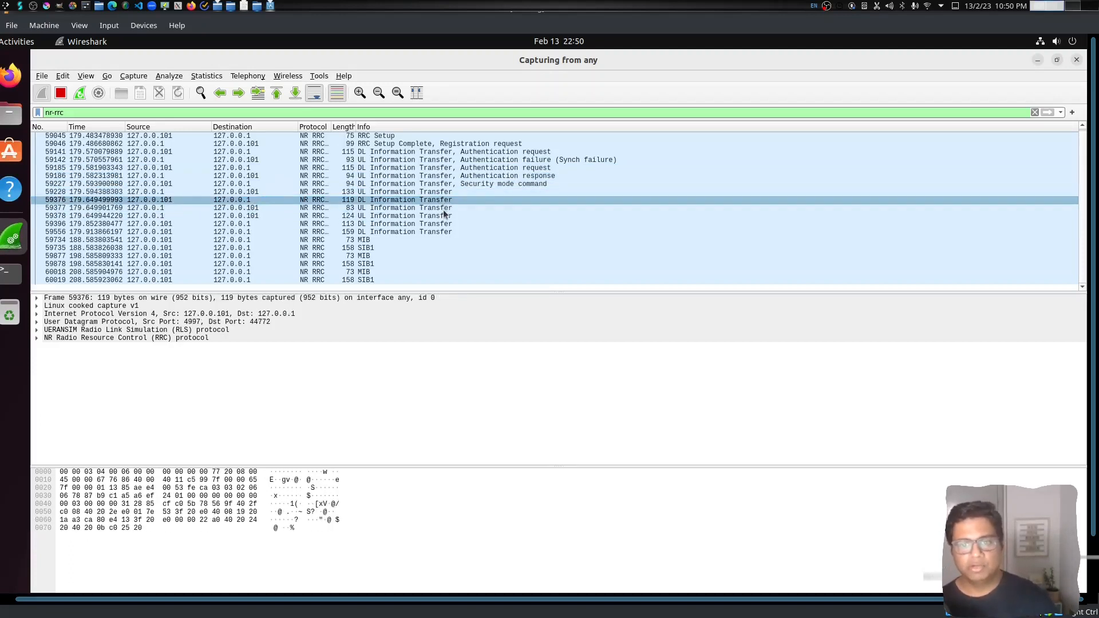
- Scroll the nr-rrc filtered packet list to review setup, authentication and registration messages
scroll("down", 3)
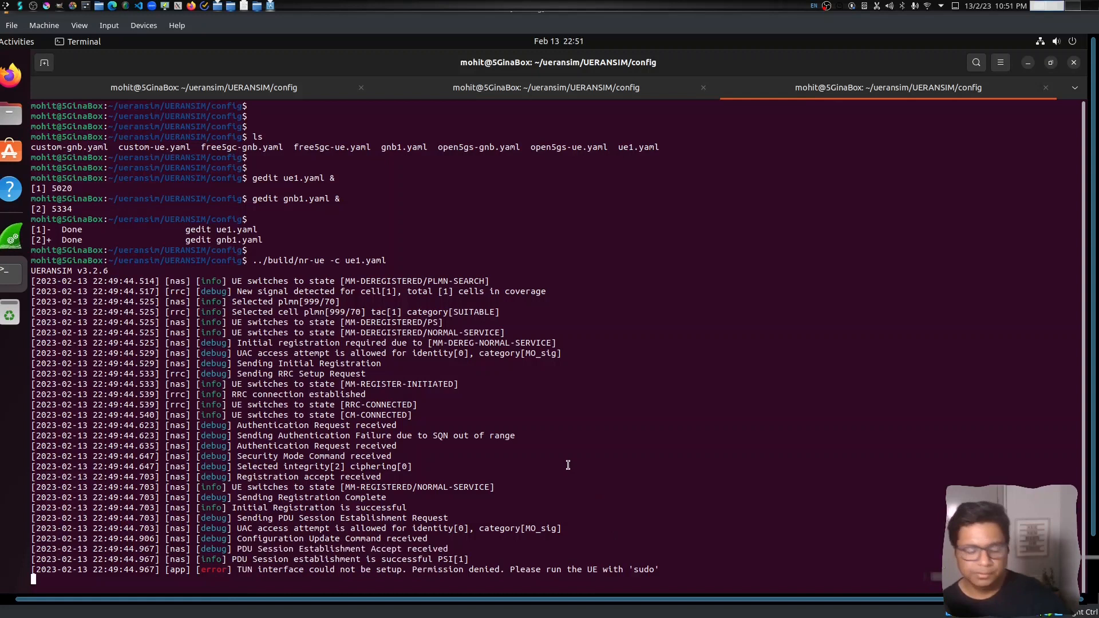
- Stop the UE, clear the screen and relaunch it as 'sudo ./build/nr-ue -c ue1.yaml'
key("ctrl+c")
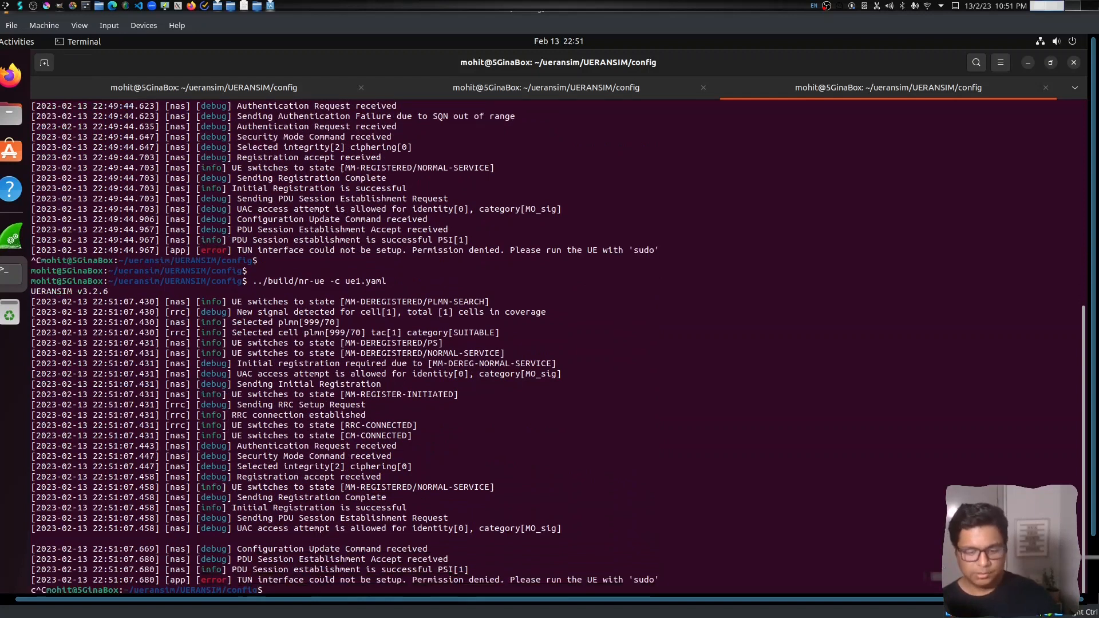
type("clear")
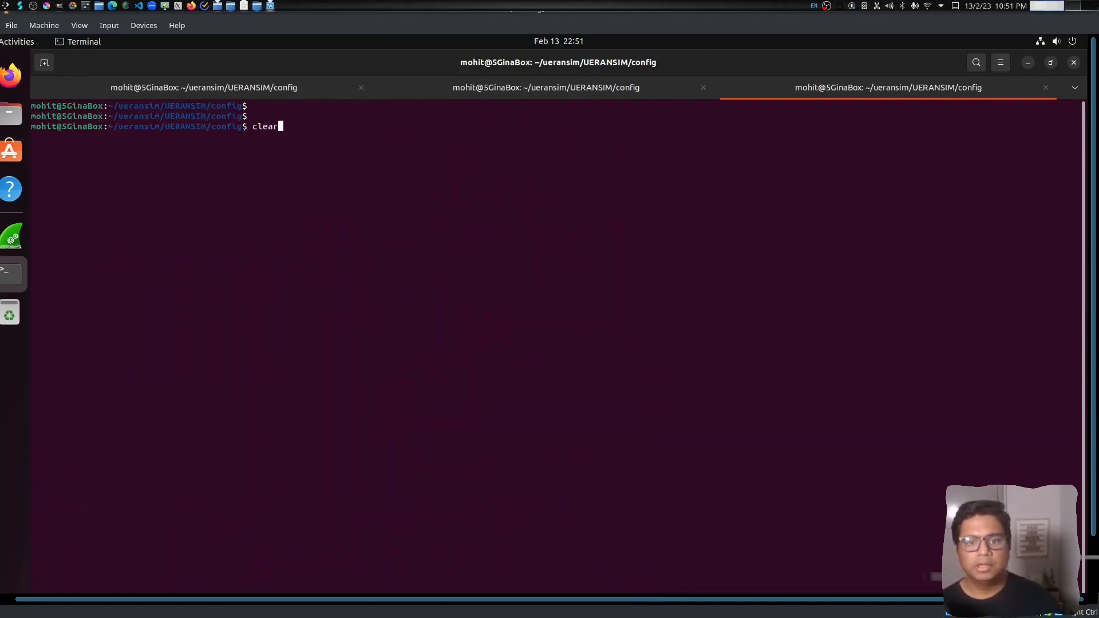
type("sudo ./build/nr-ue -c ue1.yaml")
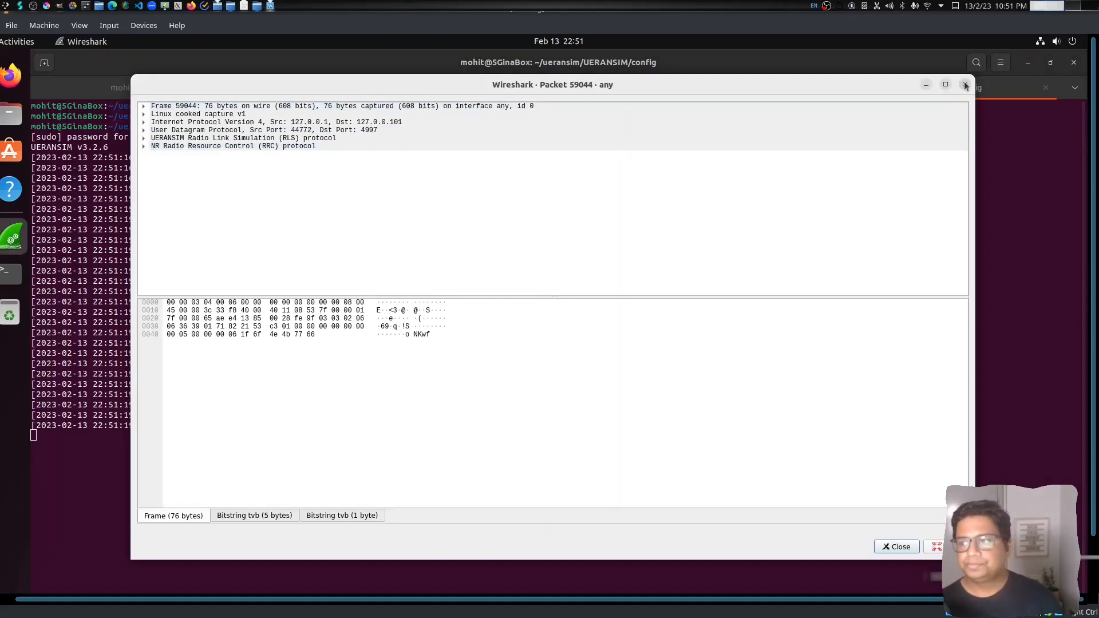
- Close packet 59044's detail window and place the live capture window over the UE log
left_click(897, 547)
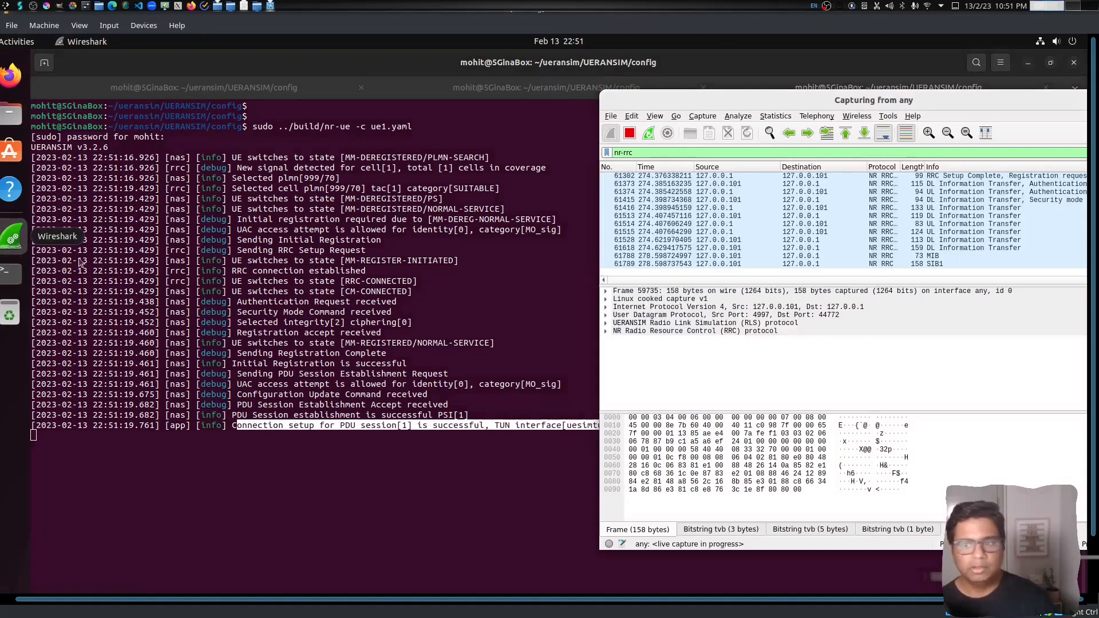
left_click_drag(891, 100, 476, 104)
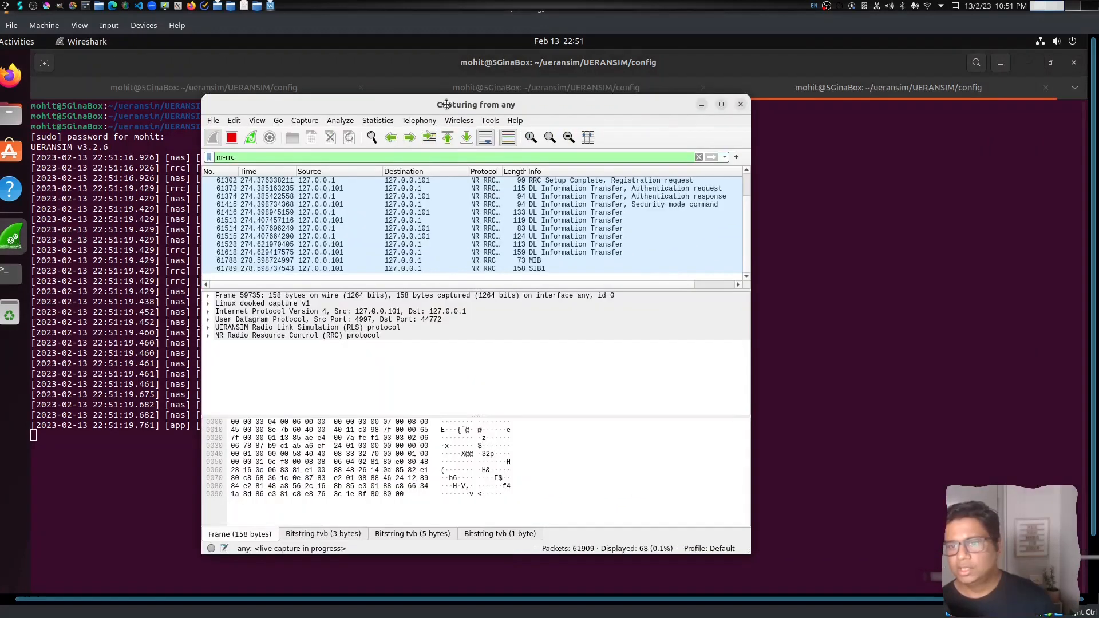